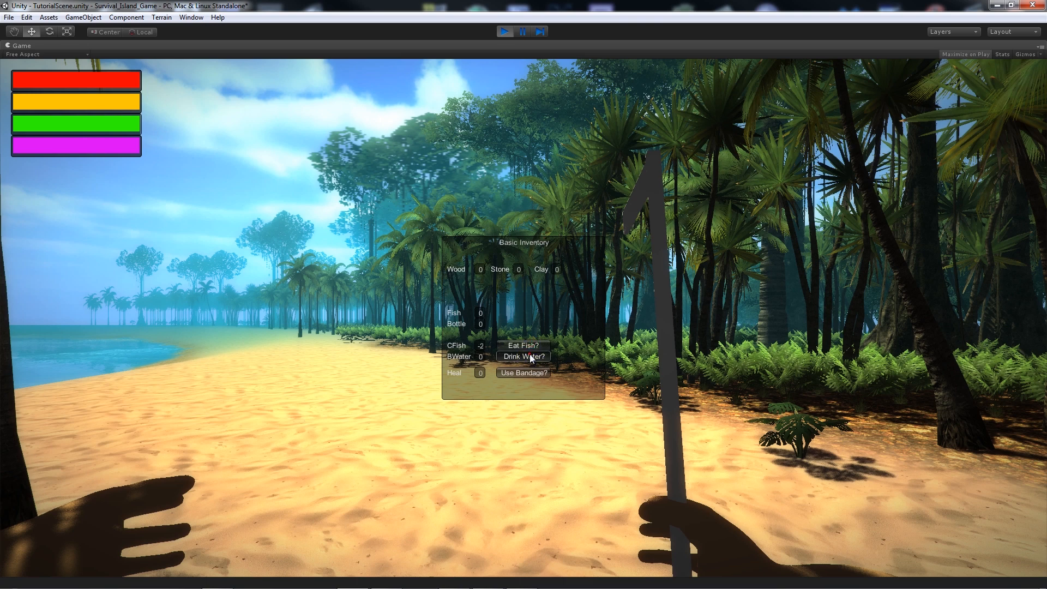
Drink bottled water from the inventory during play mode
click(522, 355)
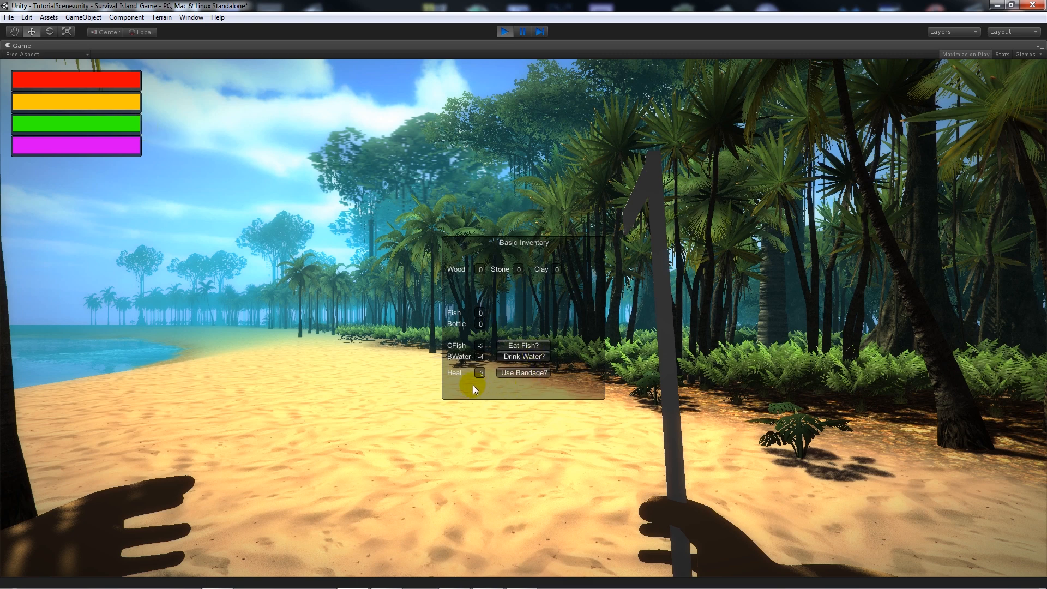
mouse_move(481, 382)
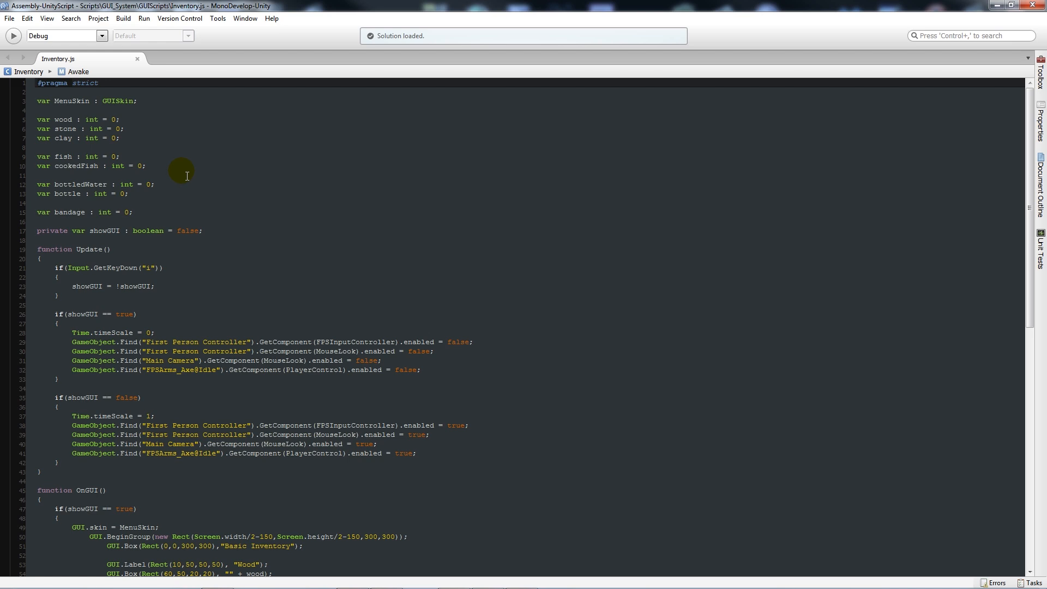
mouse_move(170, 230)
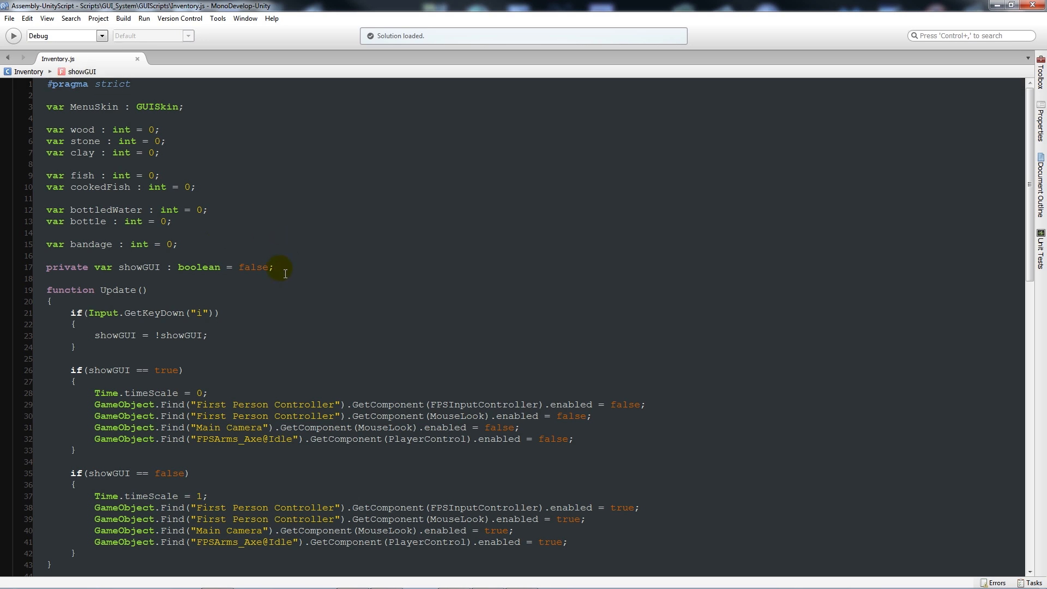
Declare 'var minimumVal : int = 0;' below the showGUI declaration
key(Return)
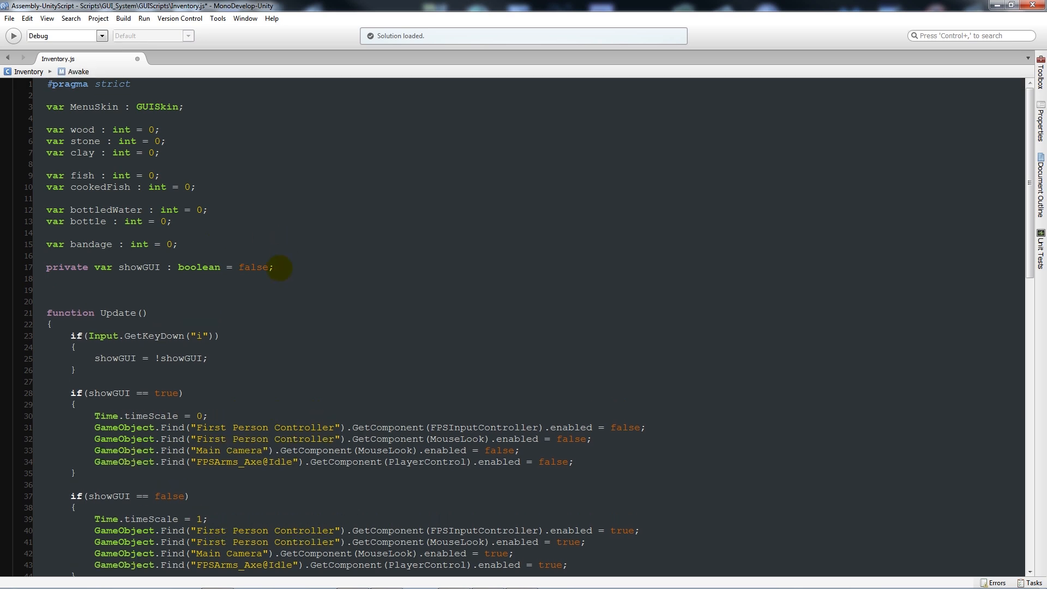
text(VAR)
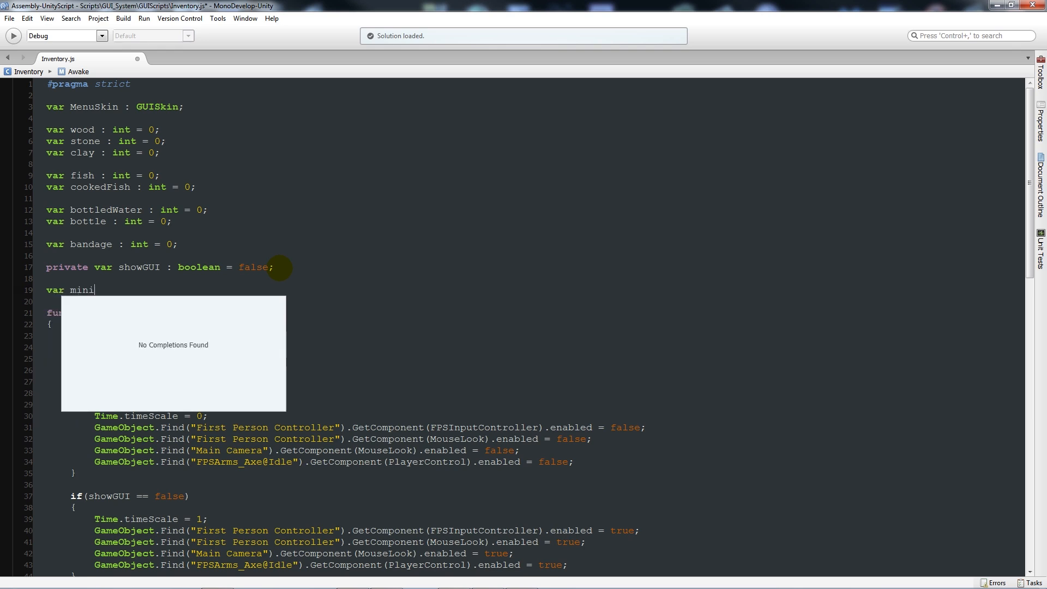
text(mumVal : int)
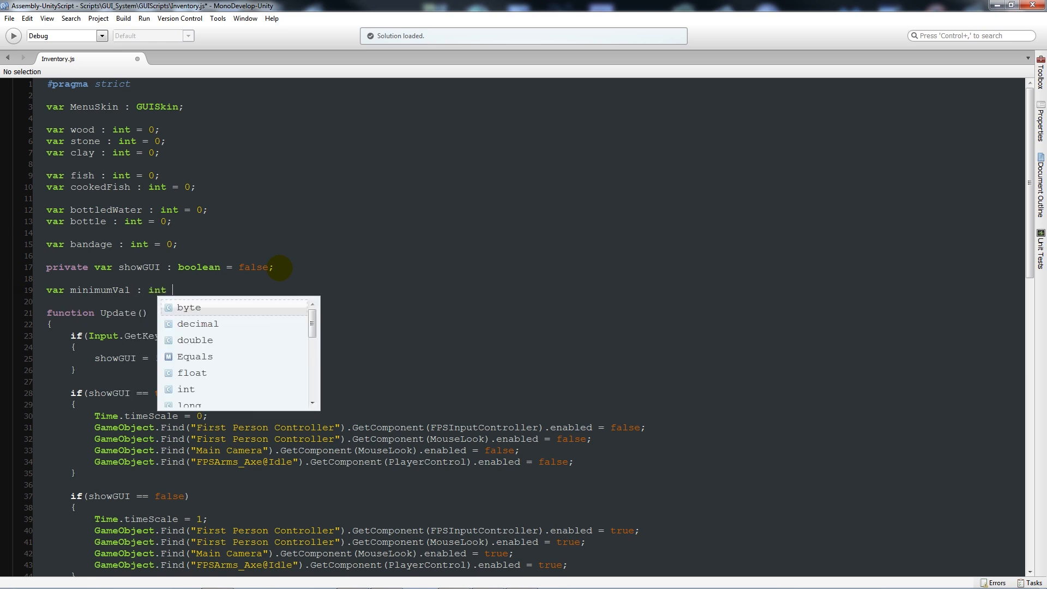
text(= 0;)
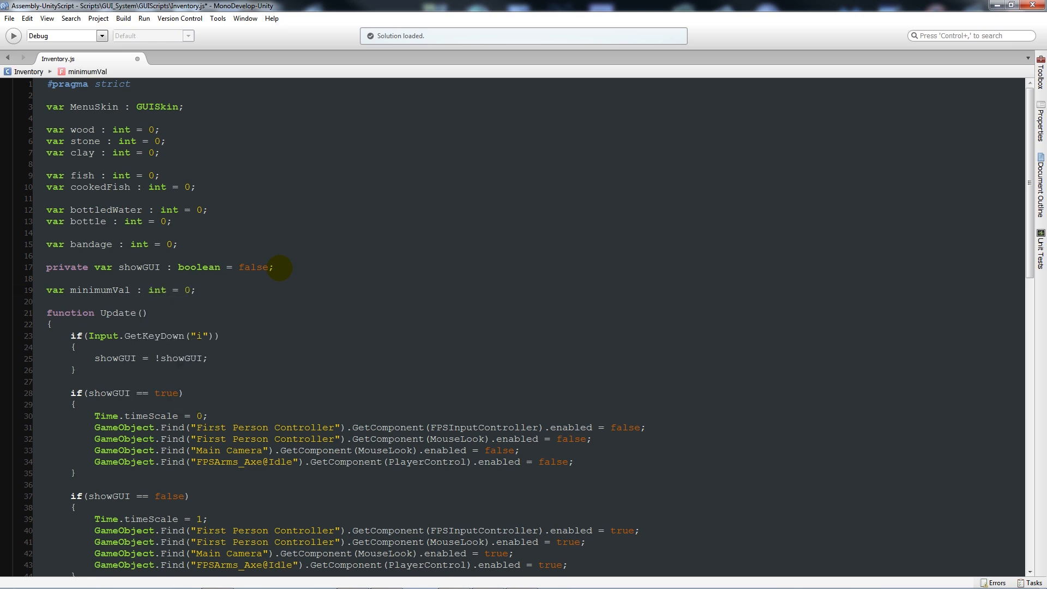
Declare 'private var playerGUI : PlayerGUI;' above minimumVal
key(Return)
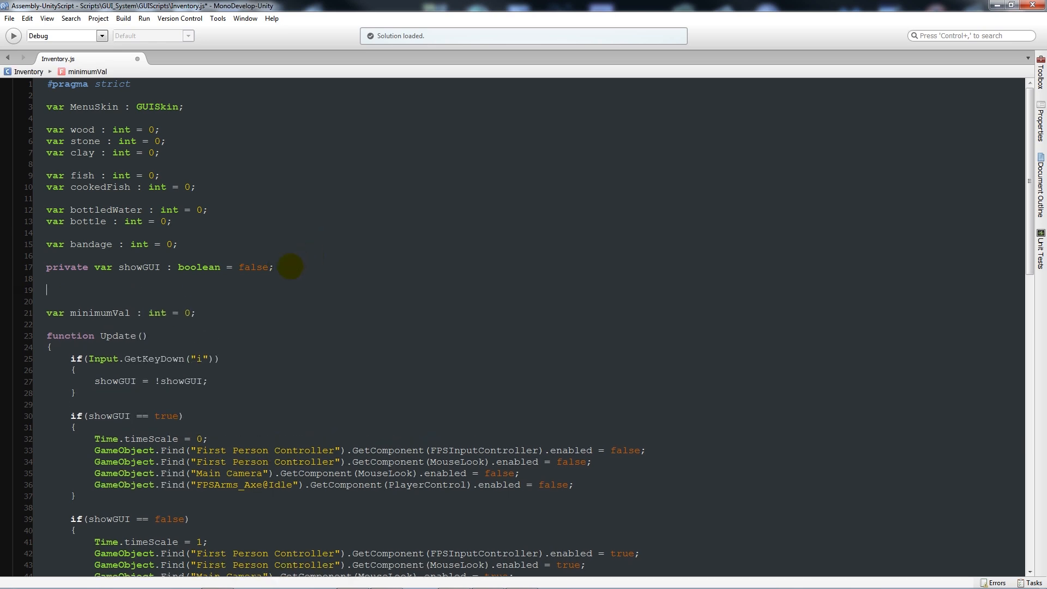
text(private var)
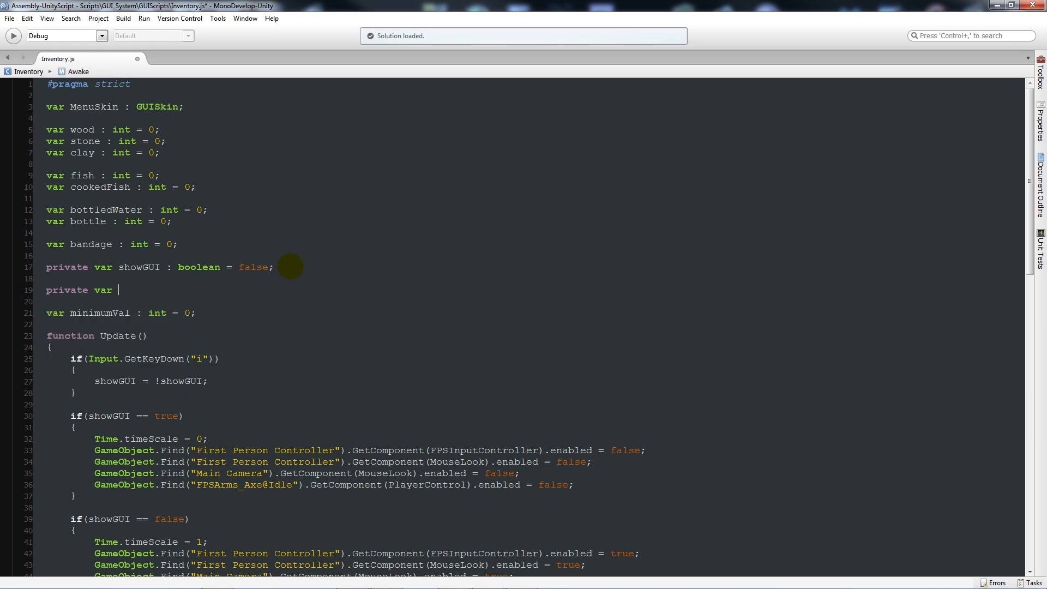
text(p)
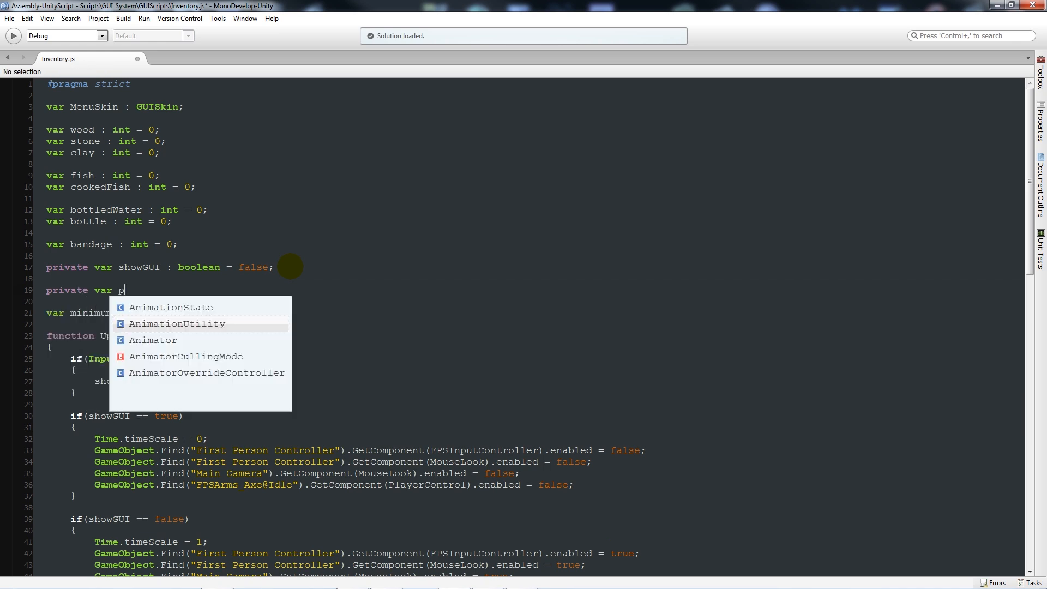
text(layerGUI)
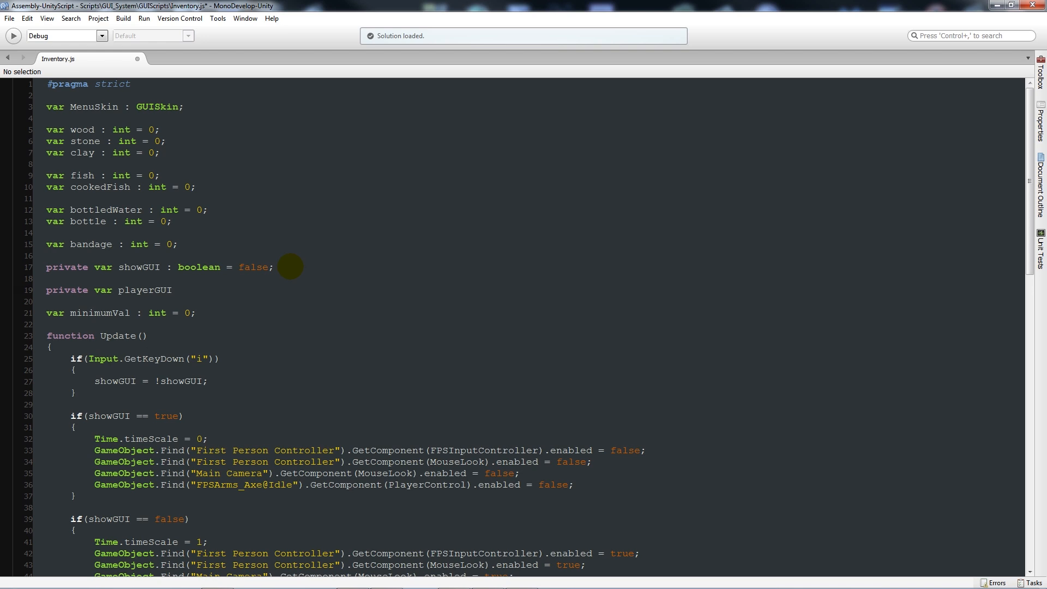
text(: PlayerGUI)
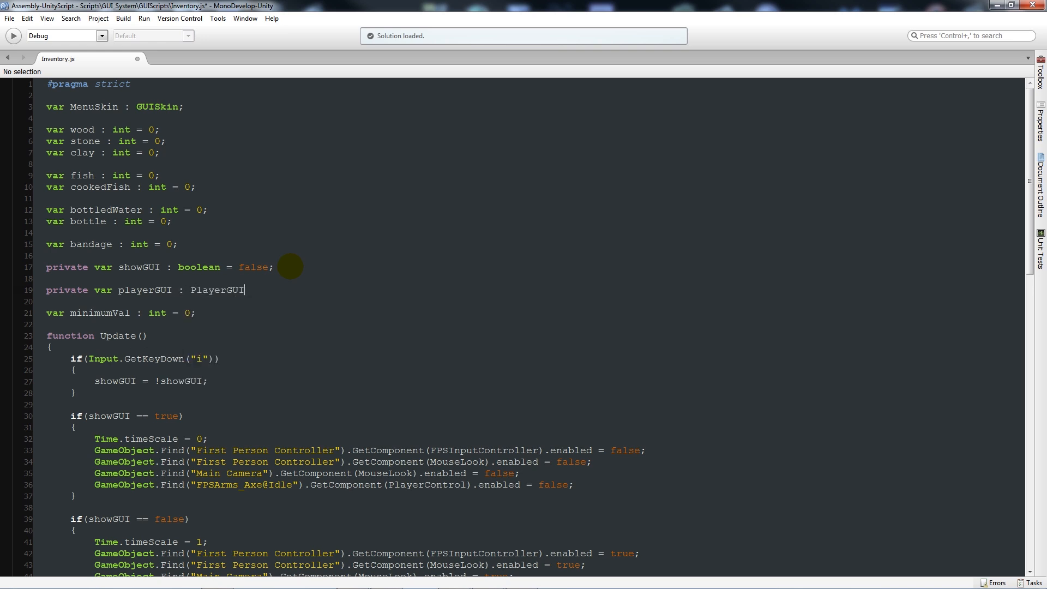
text(;)
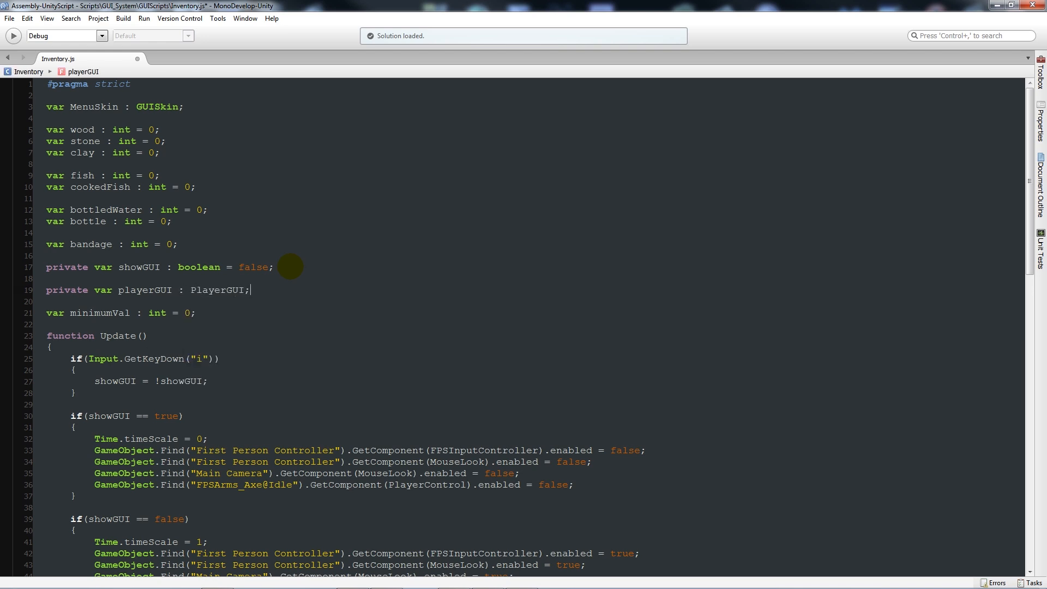
scroll(down, 3)
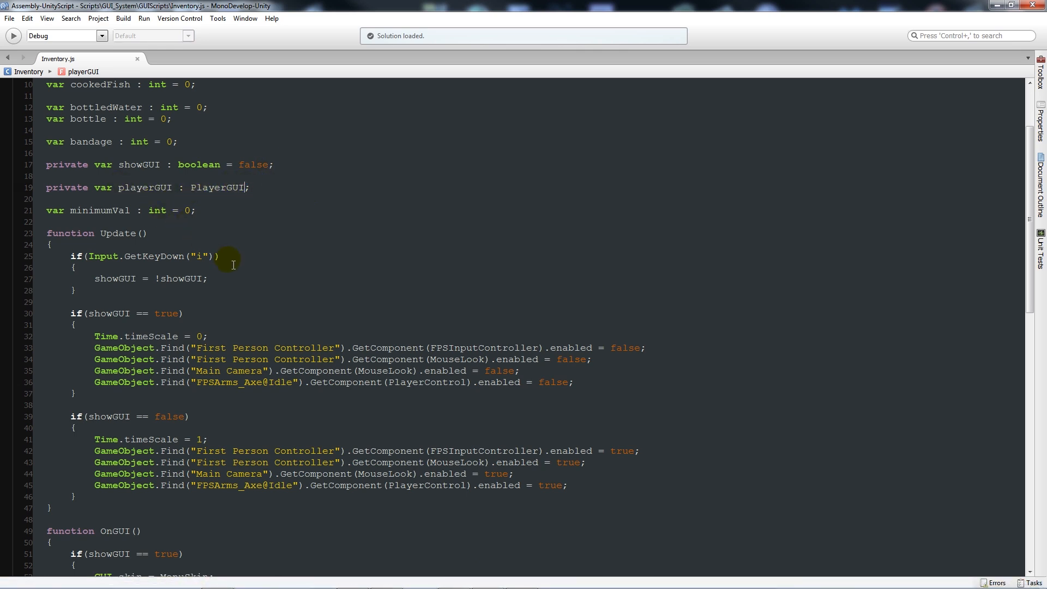
mouse_move(215, 226)
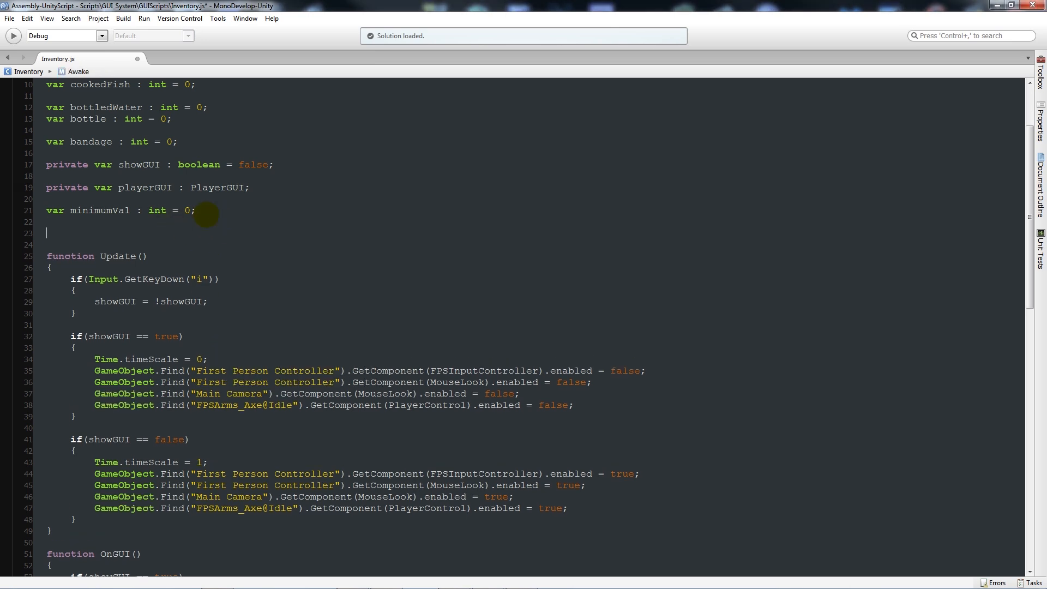
Write Start() assigning playerGUI from GameObject.Find("First Person Controller").GetComponent(PlayerGUI)
text(function Start())
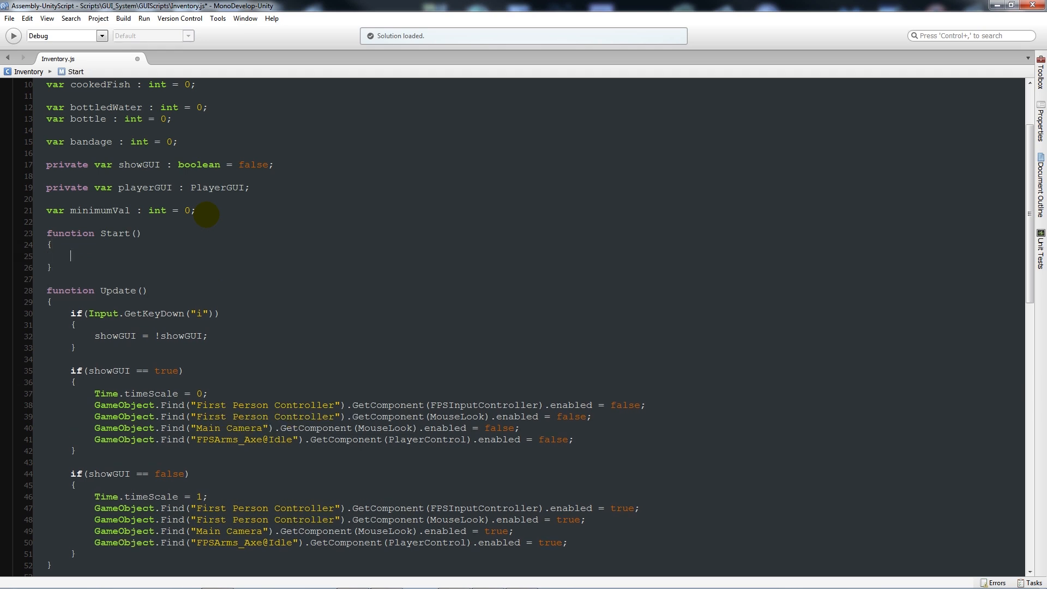
text(playerGUI = GameObject.Find("F)
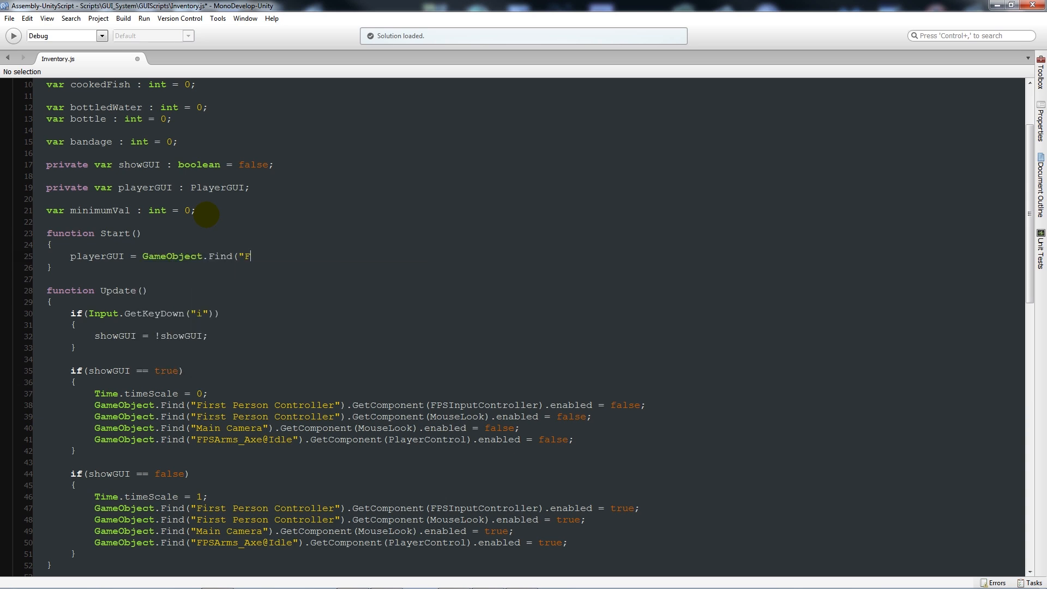
text(irst Person Controller"))
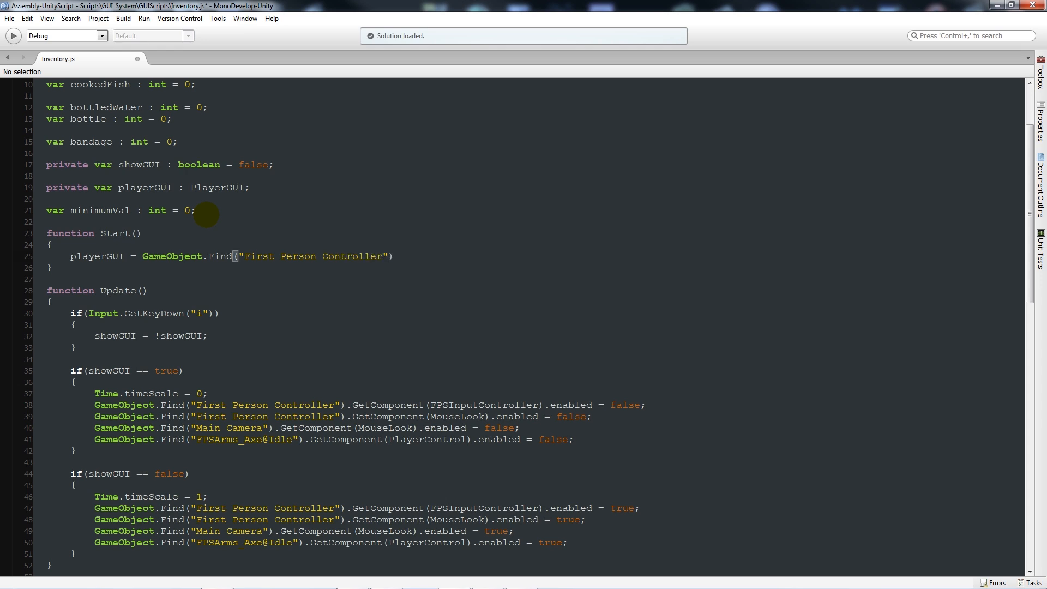
text(.GetComponent)
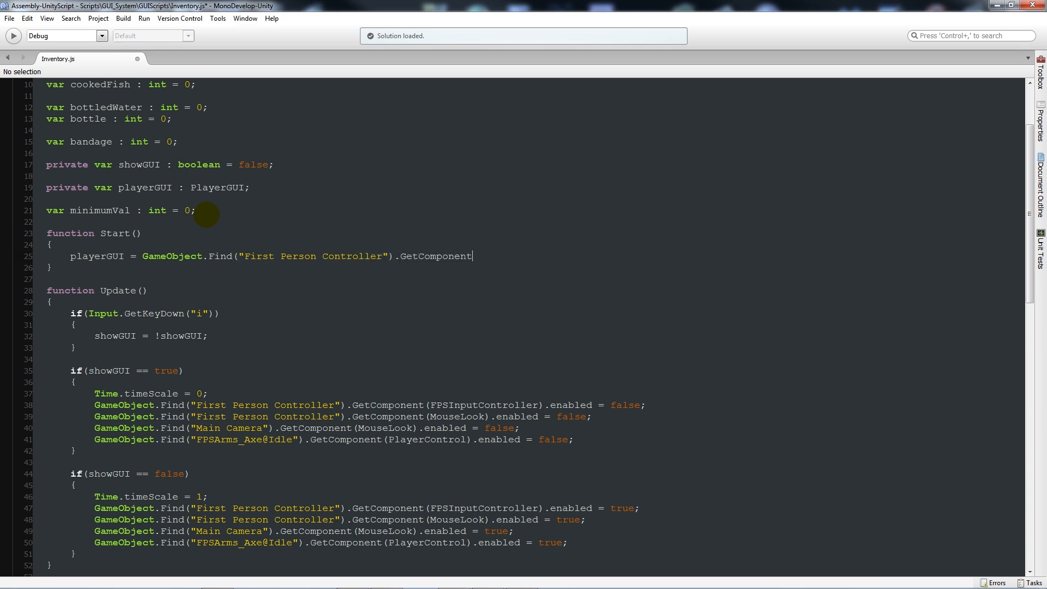
text((PlayerGUI)
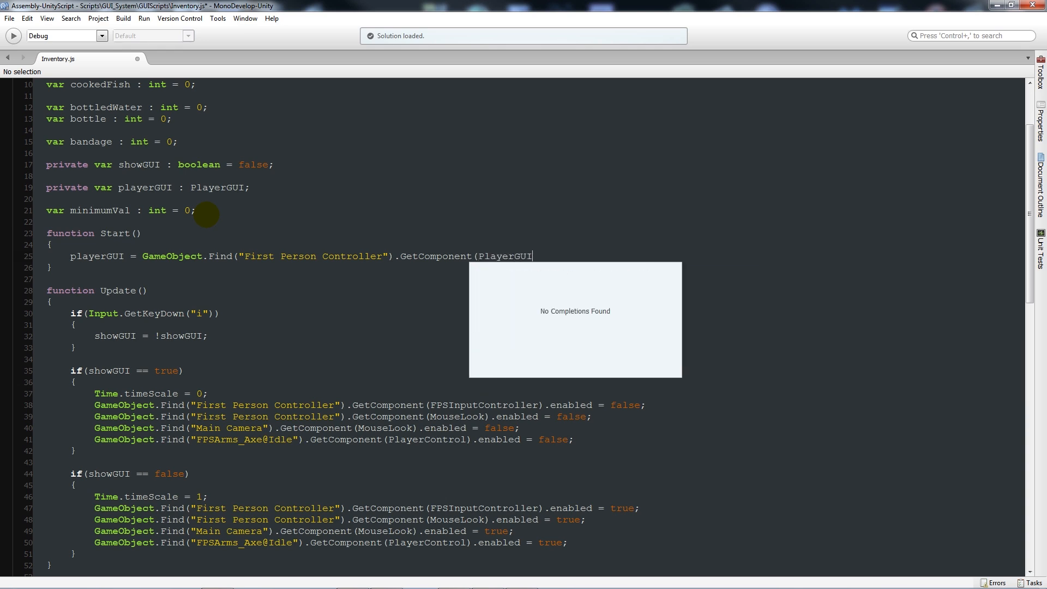
text();)
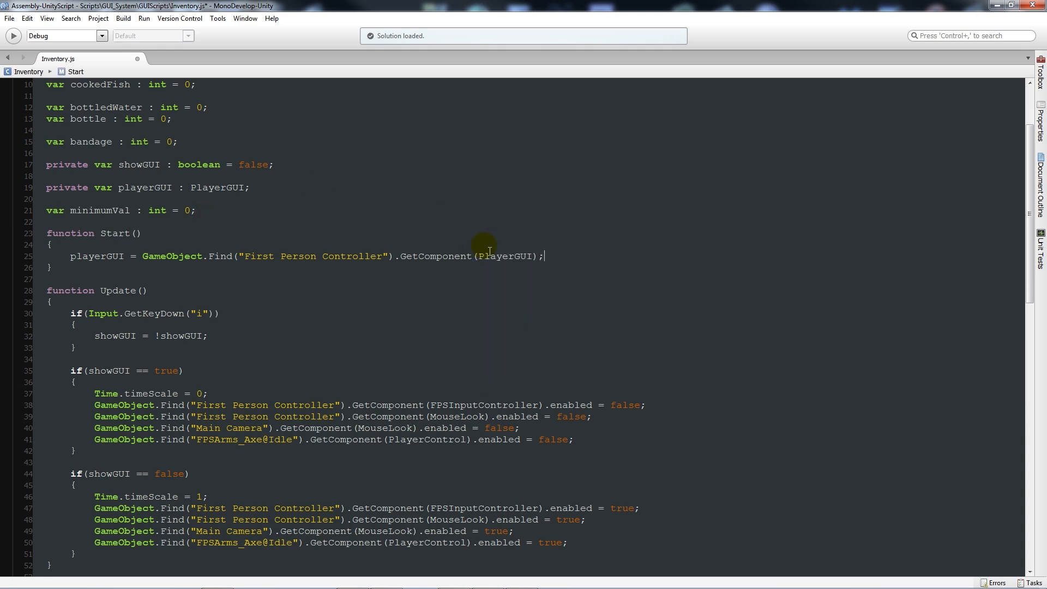
mouse_move(510, 256)
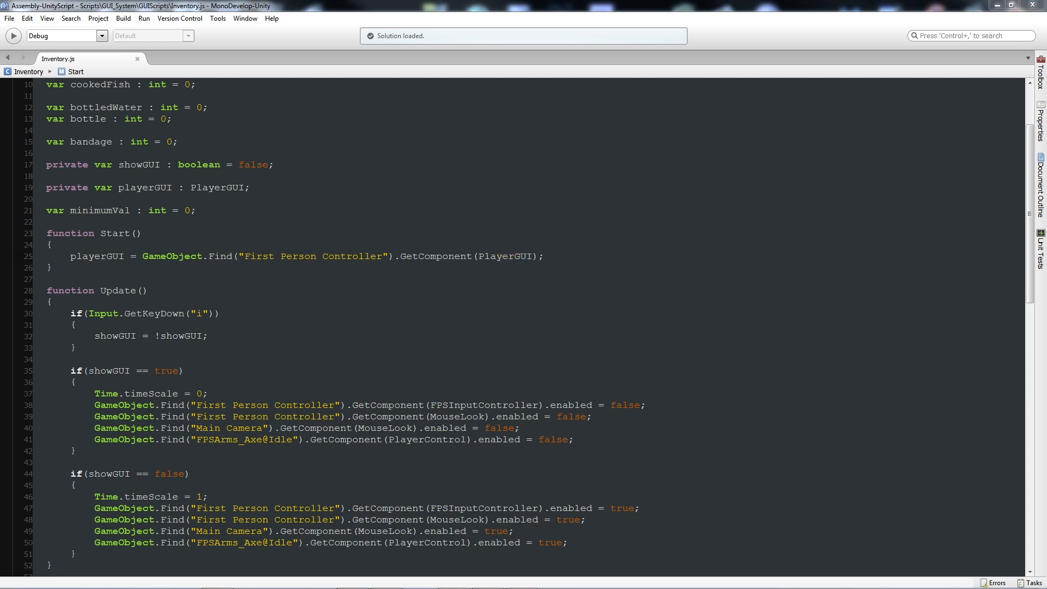
mouse_move(296, 295)
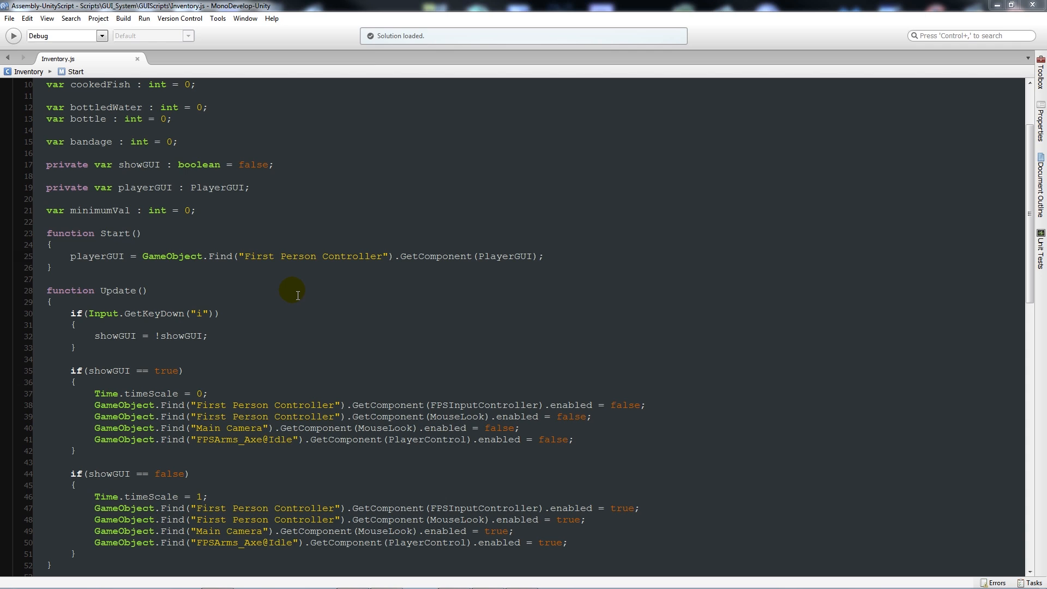
mouse_move(192, 307)
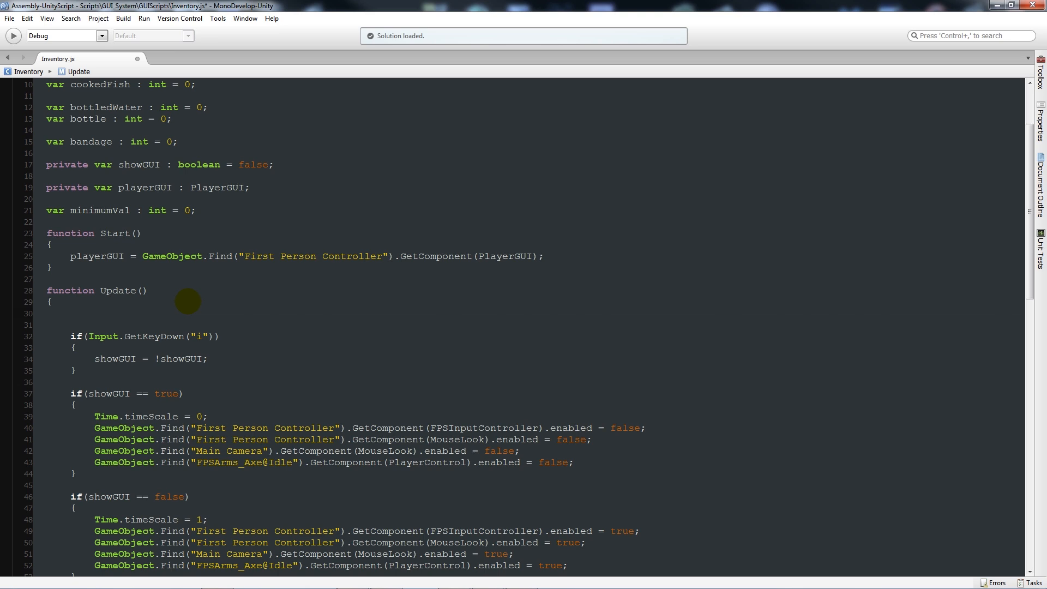
Write if-checks resetting wood and stone to minimumVal when zero or below
click(71, 313)
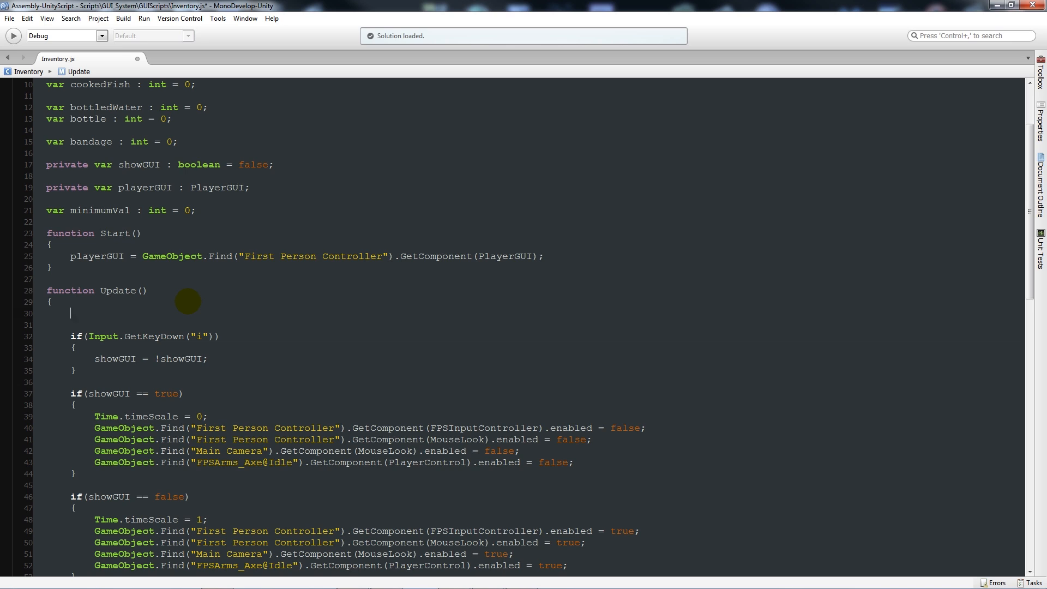
text(if(wood)
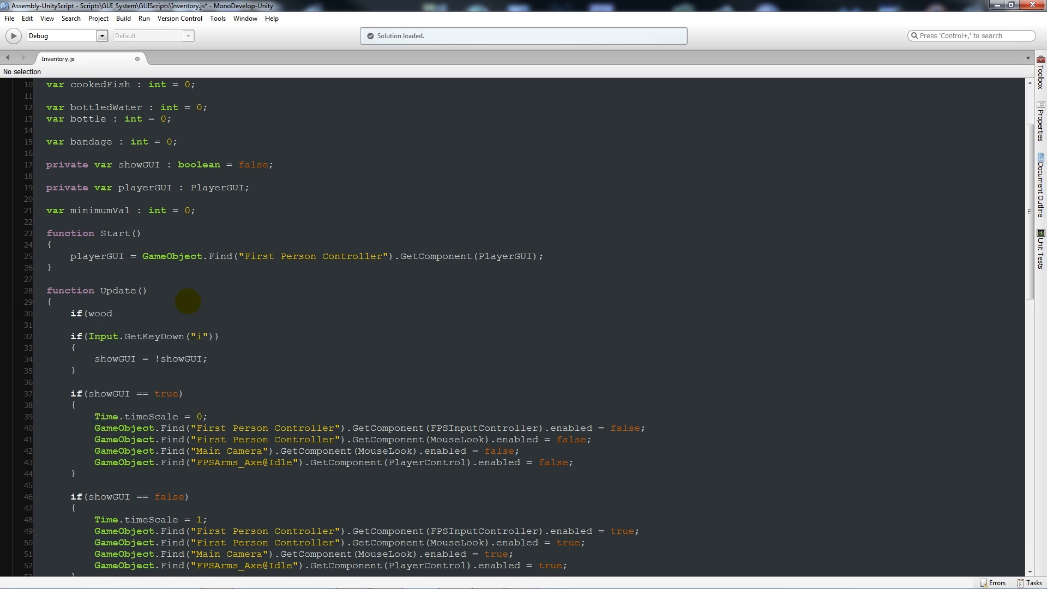
text(<-)
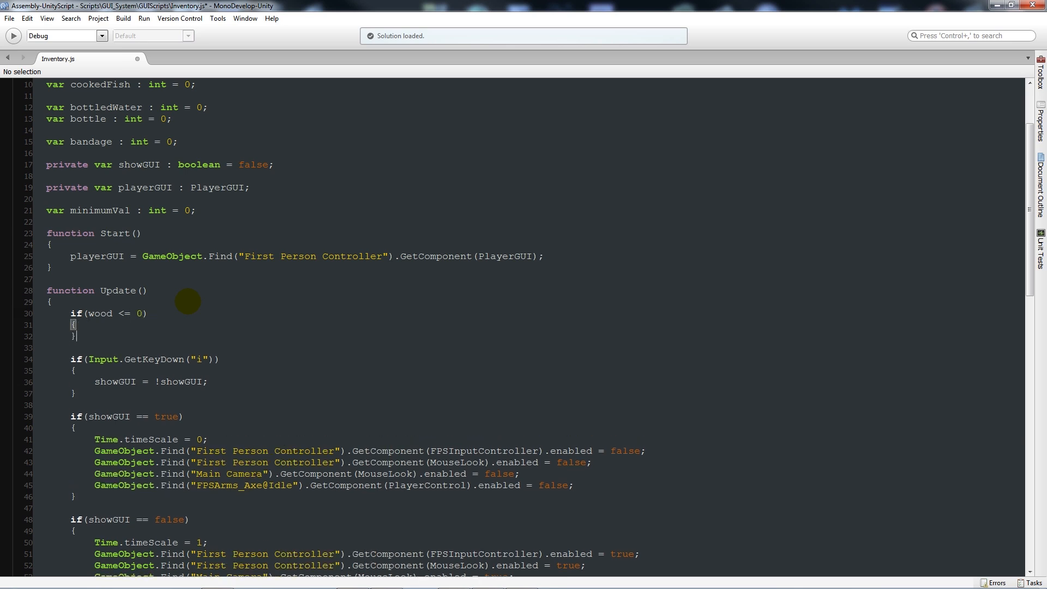
text(wood = minimumVal;)
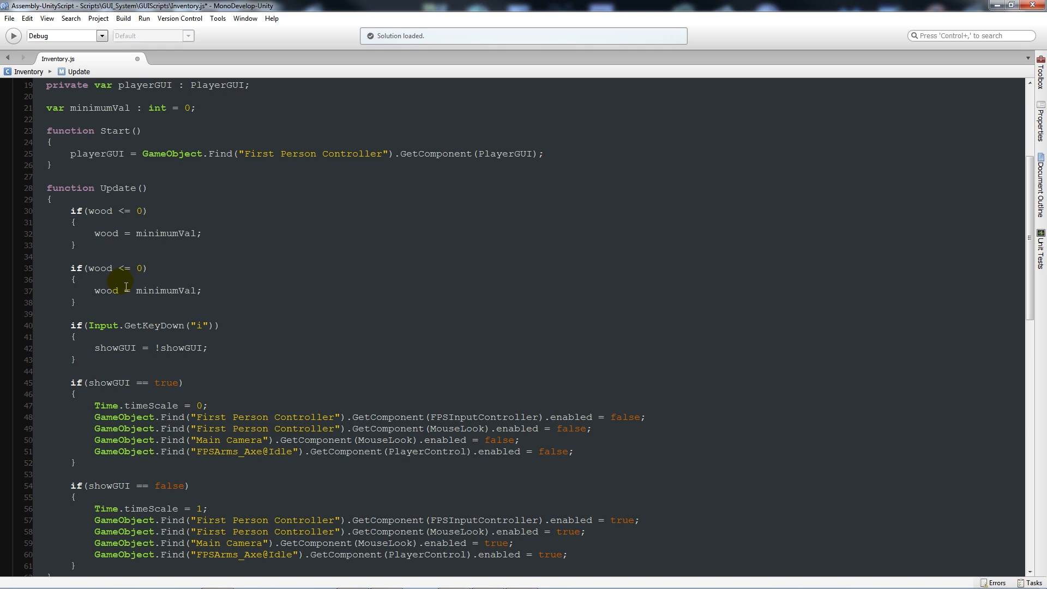
text(stone)
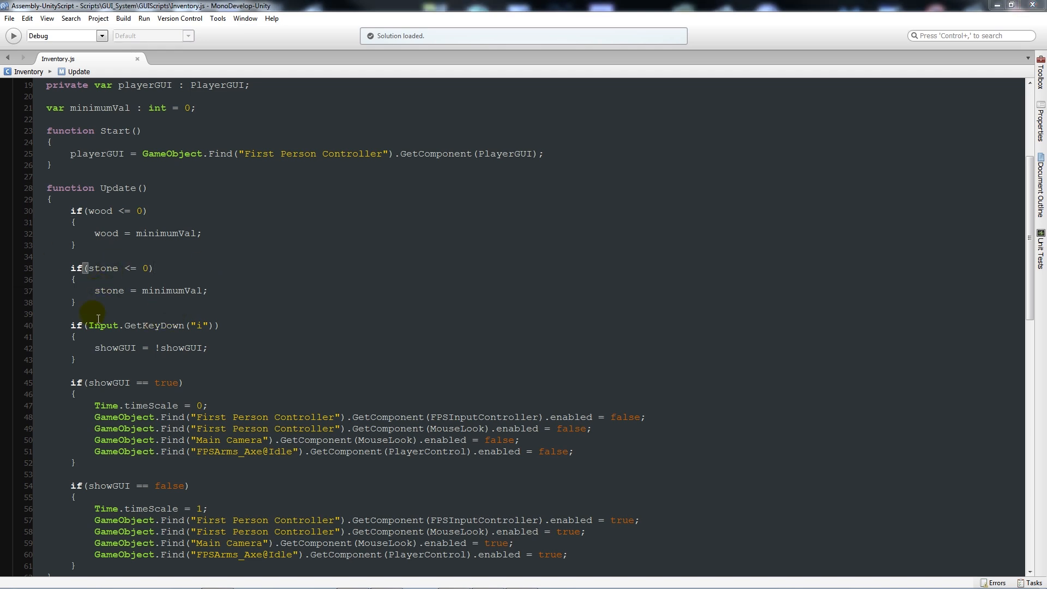
text(stone)
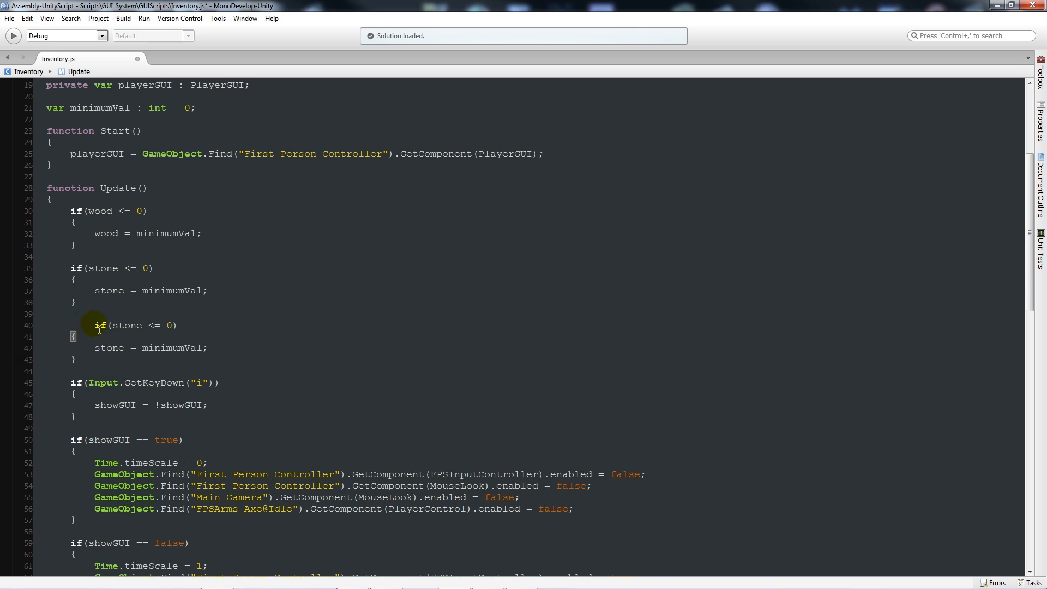
Rename the duplicated checks to clay and fish
double_click(102, 325)
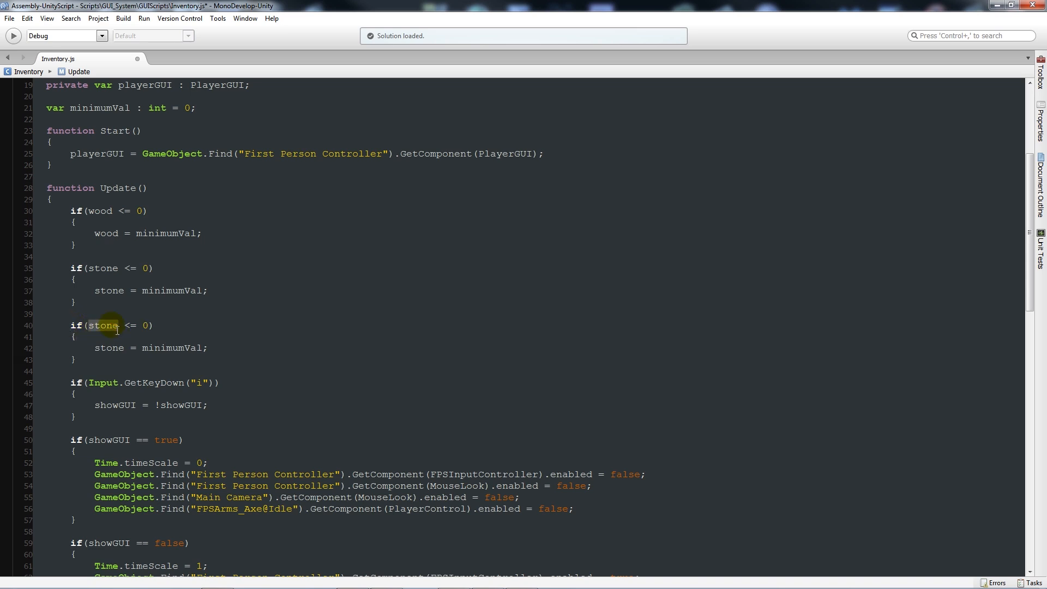
text(clay)
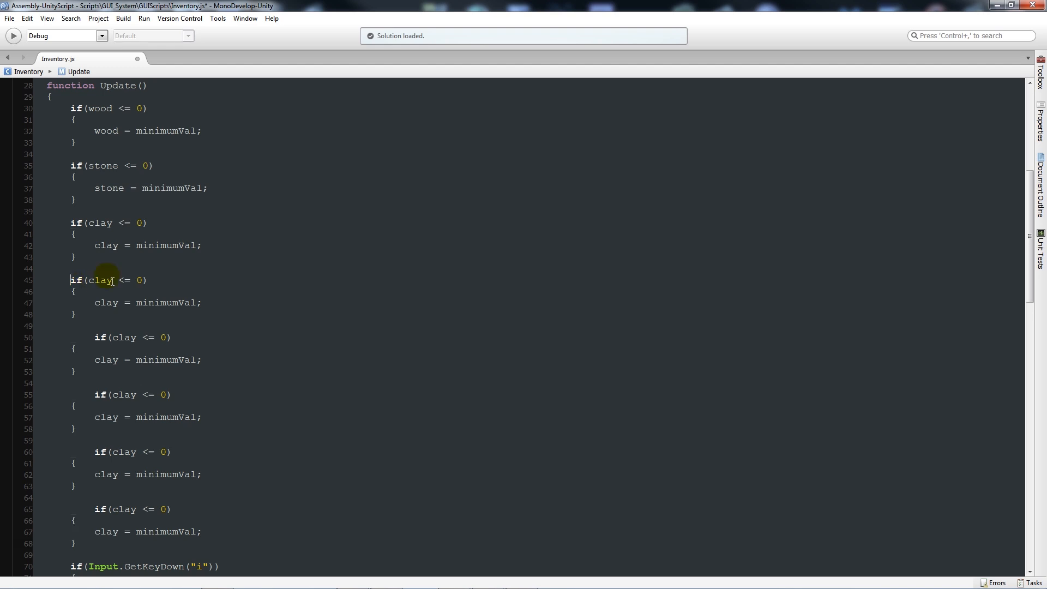
double_click(100, 280)
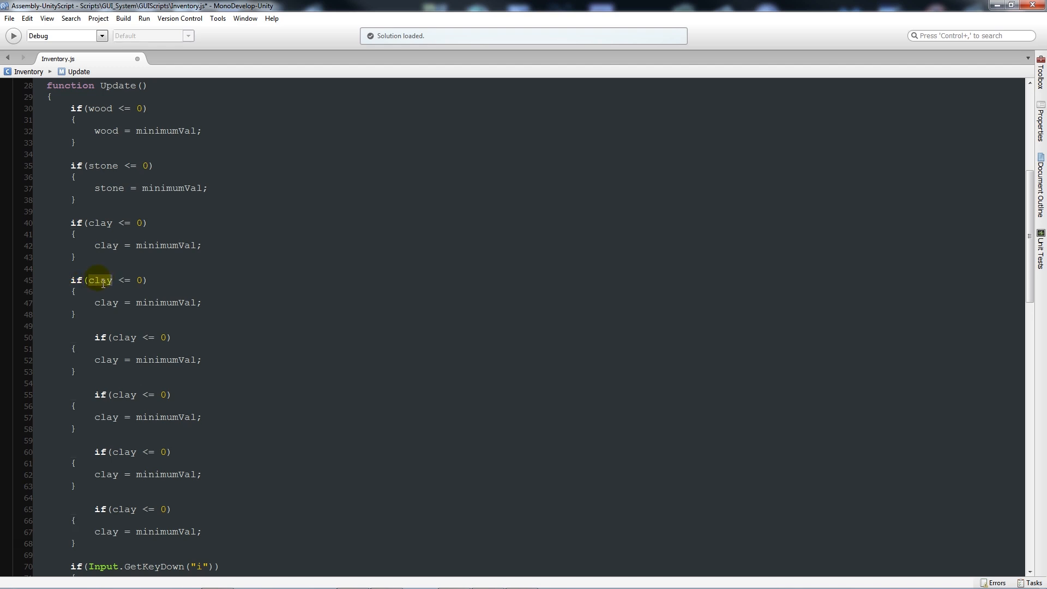
text(fish)
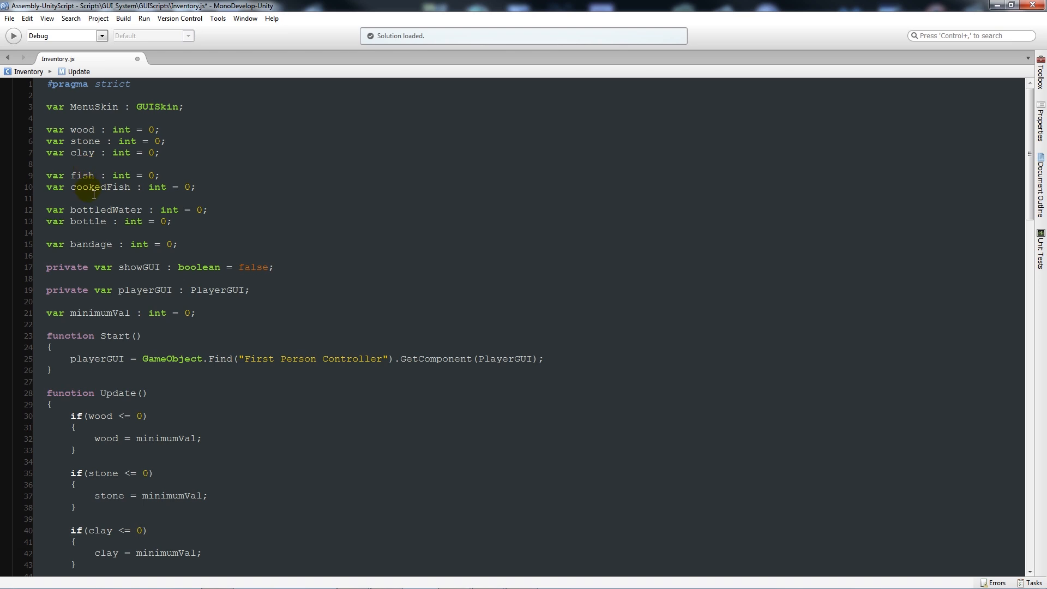
Turn a duplicated check into a cookedFish minimum-value check
double_click(100, 187)
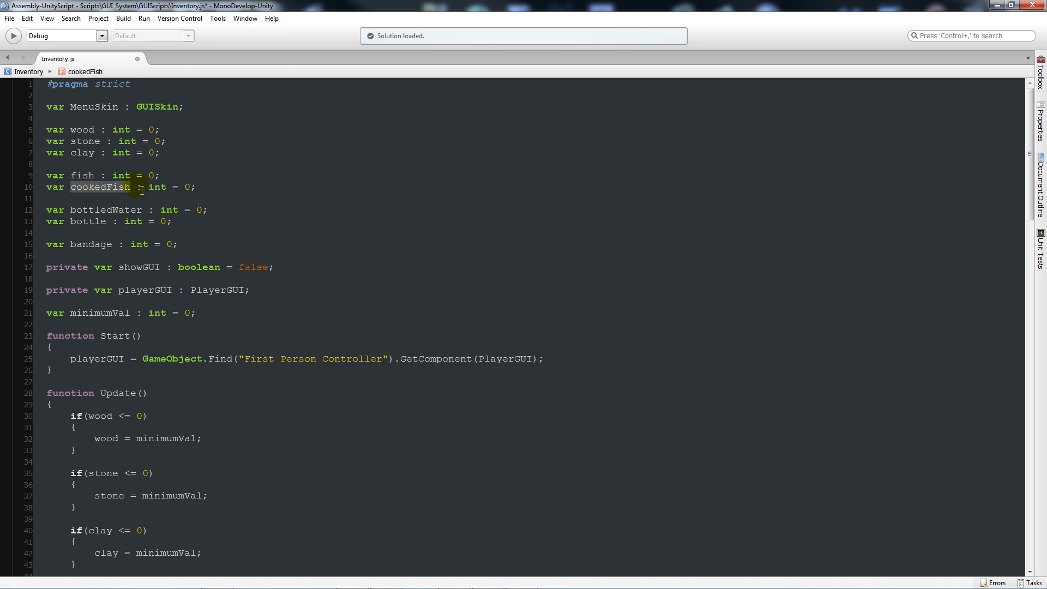
scroll(down, 3)
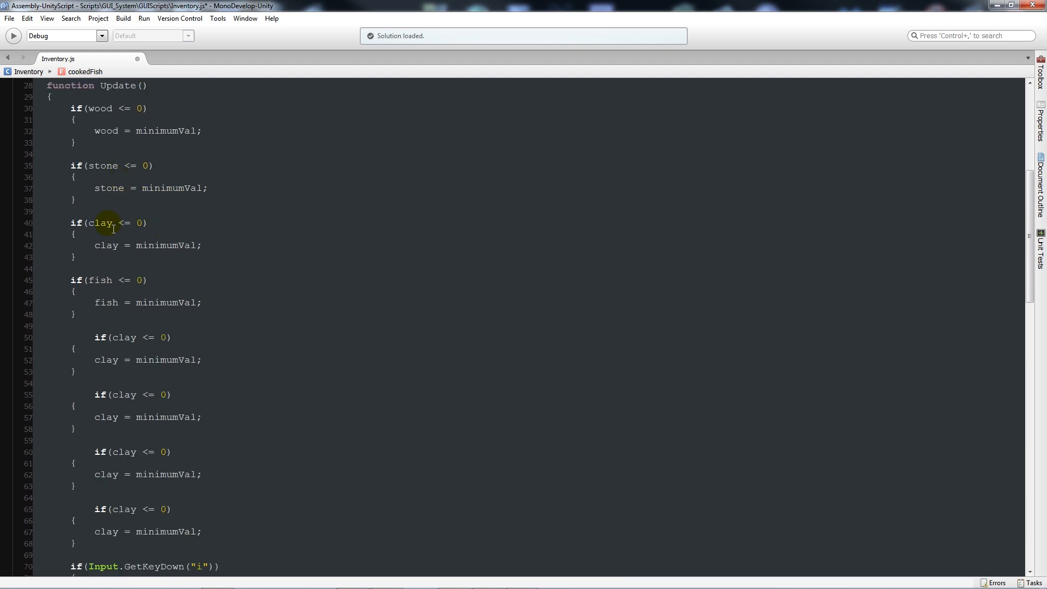
scroll(down, 3)
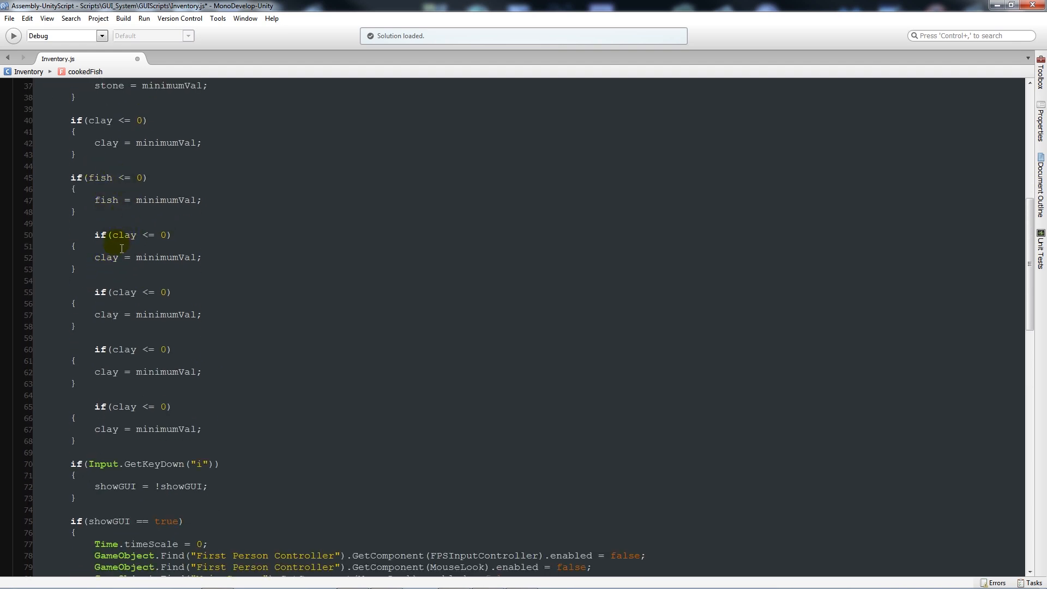
text(cookedFish)
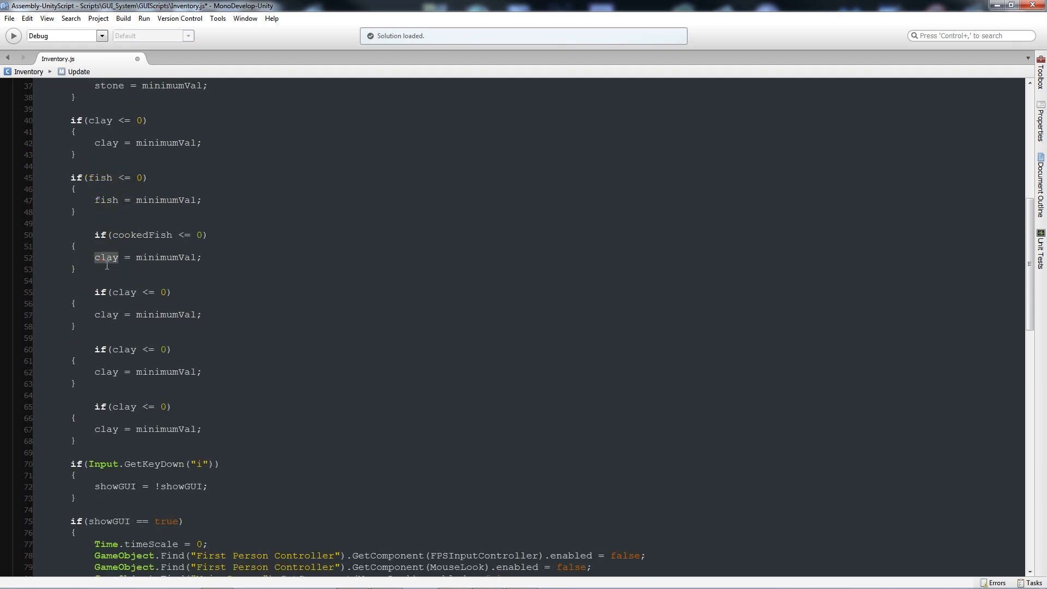
text(cookedFish)
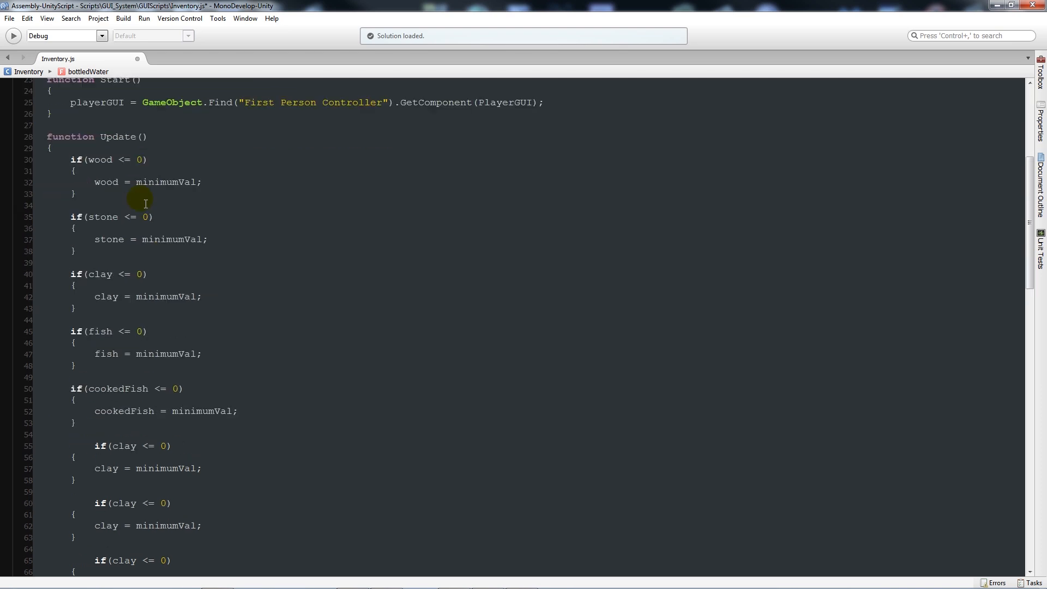
Turn the remaining duplicated checks into bottledWater and bottle checks
scroll(down, 3)
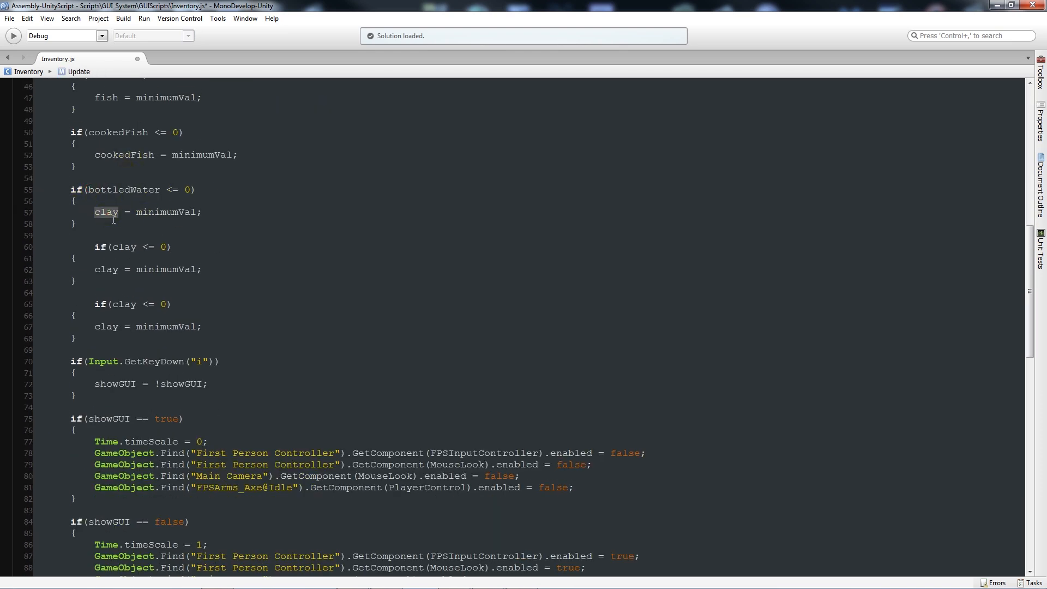
text(bottledWater : int = 0;)
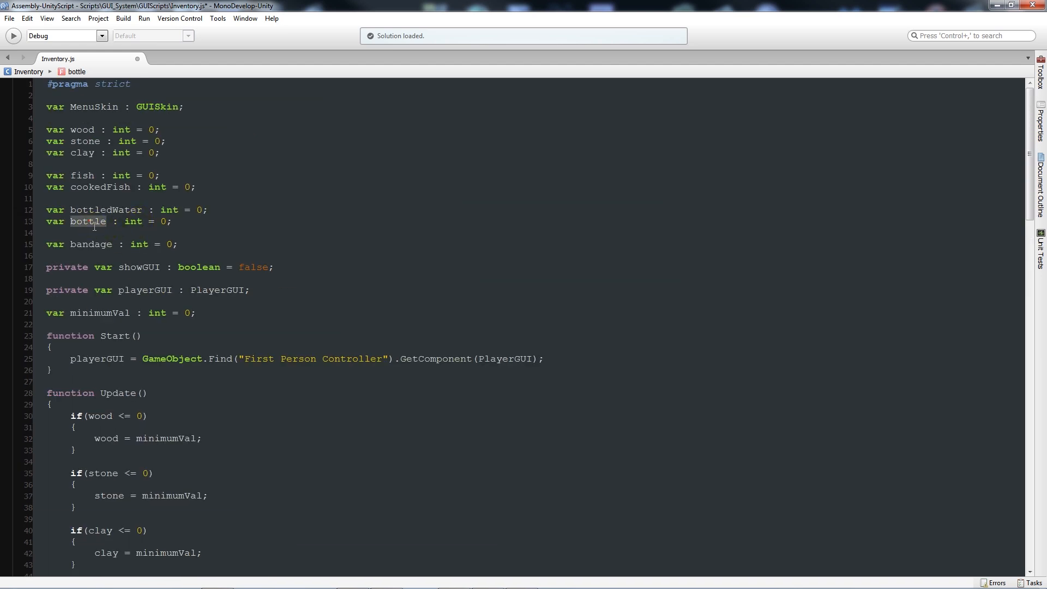
scroll(down, 3)
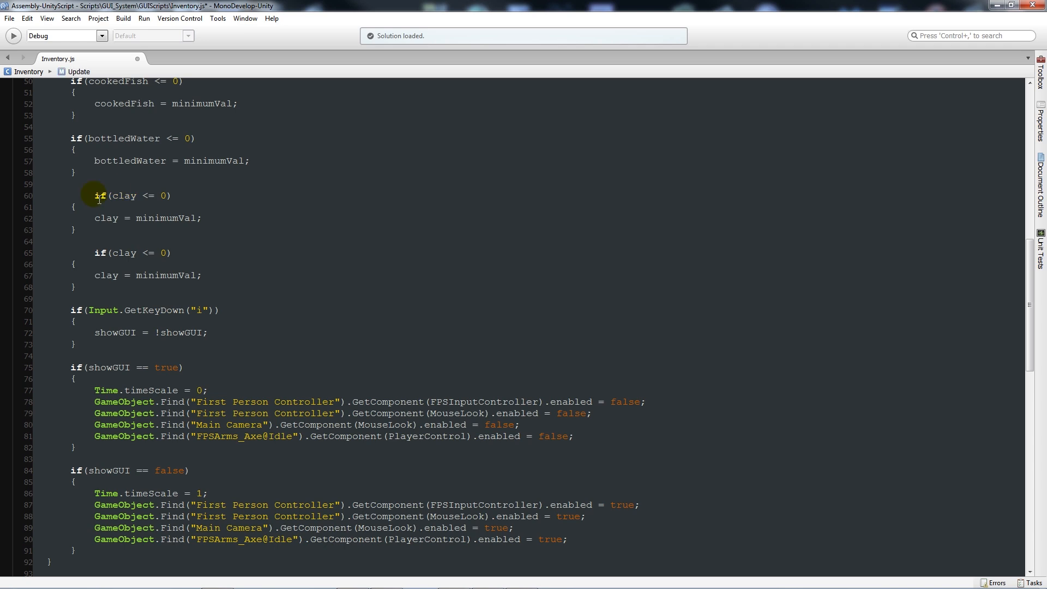
text(bottle)
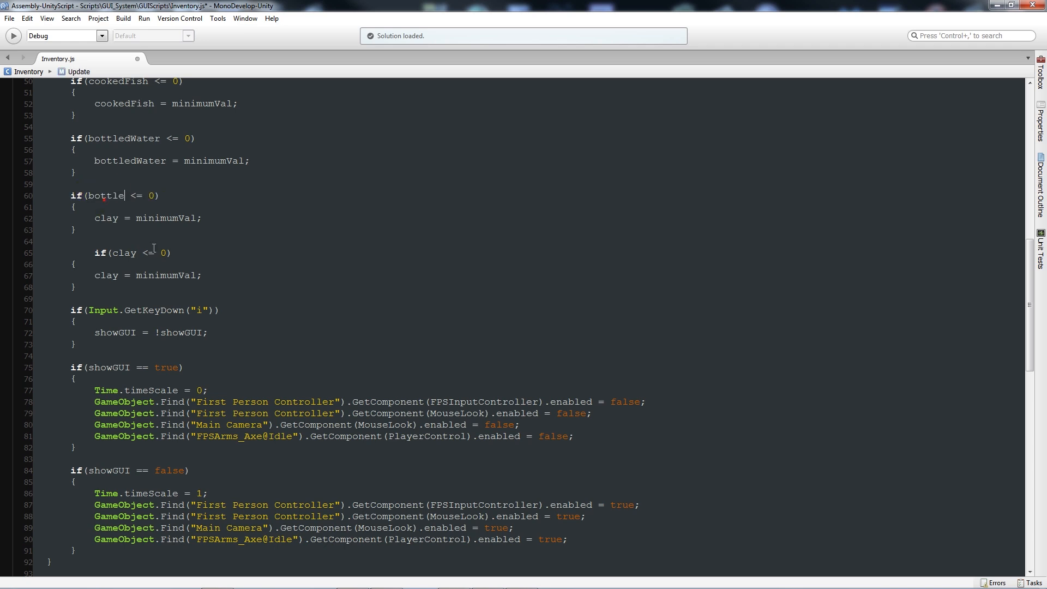
text(bottle)
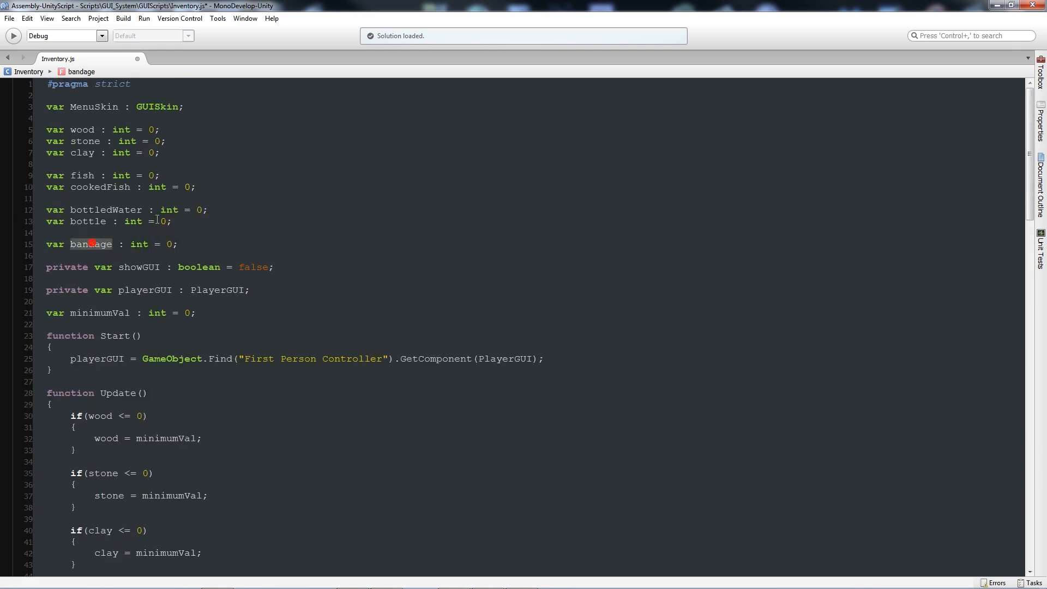
scroll(down, 3)
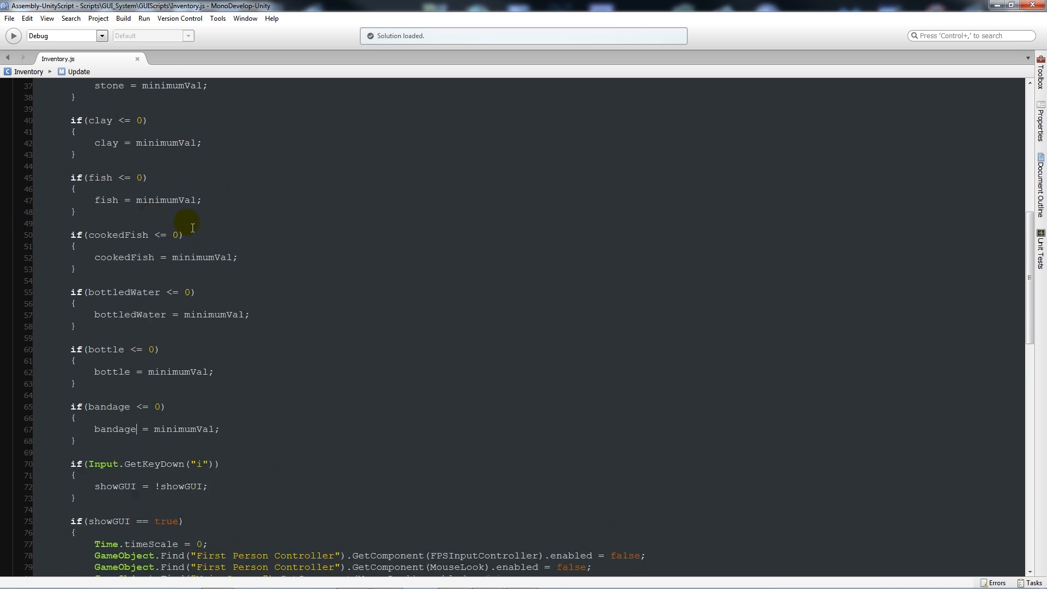
Scroll down through Update to review the OnGUI inventory code
scroll(down, 3)
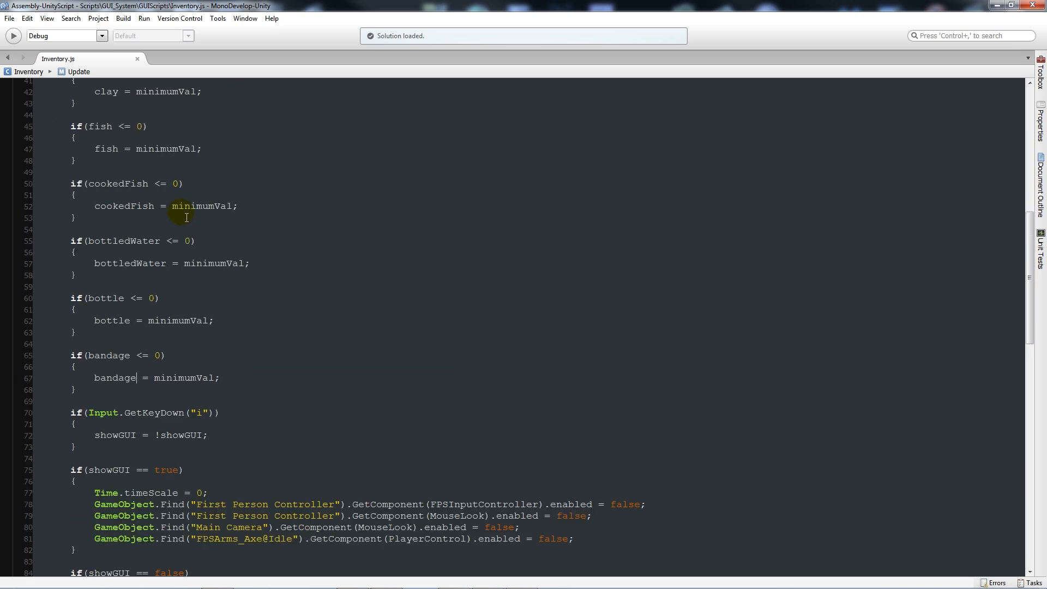
scroll(down, 3)
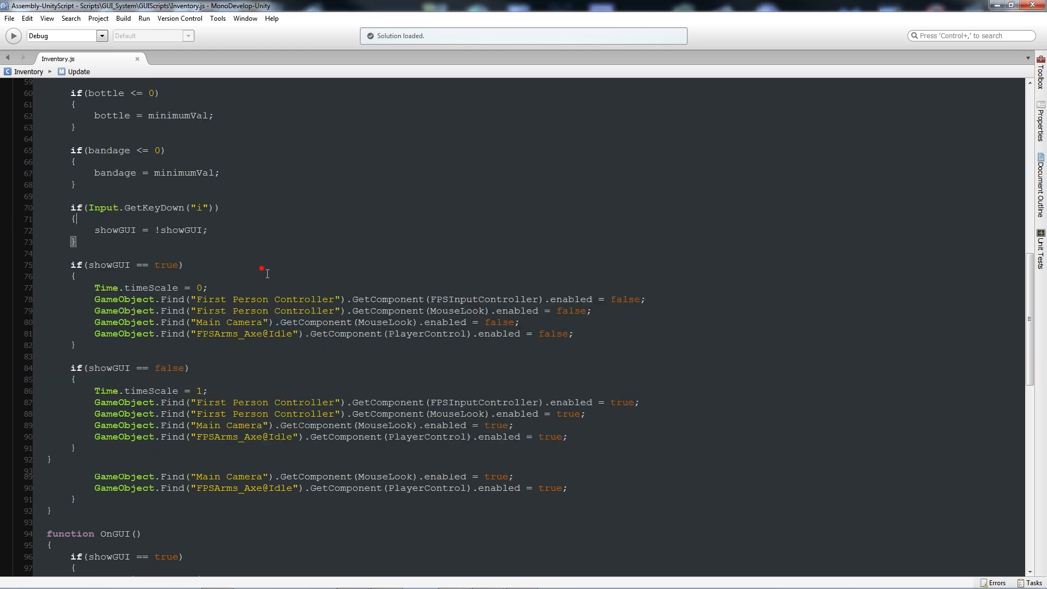
scroll(down, 3)
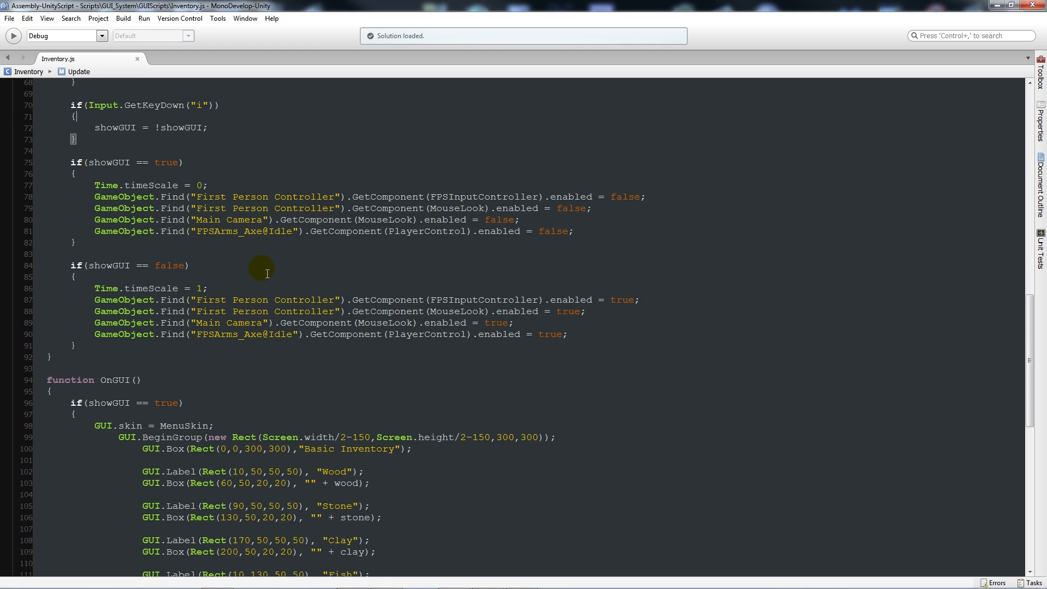
scroll(down, 3)
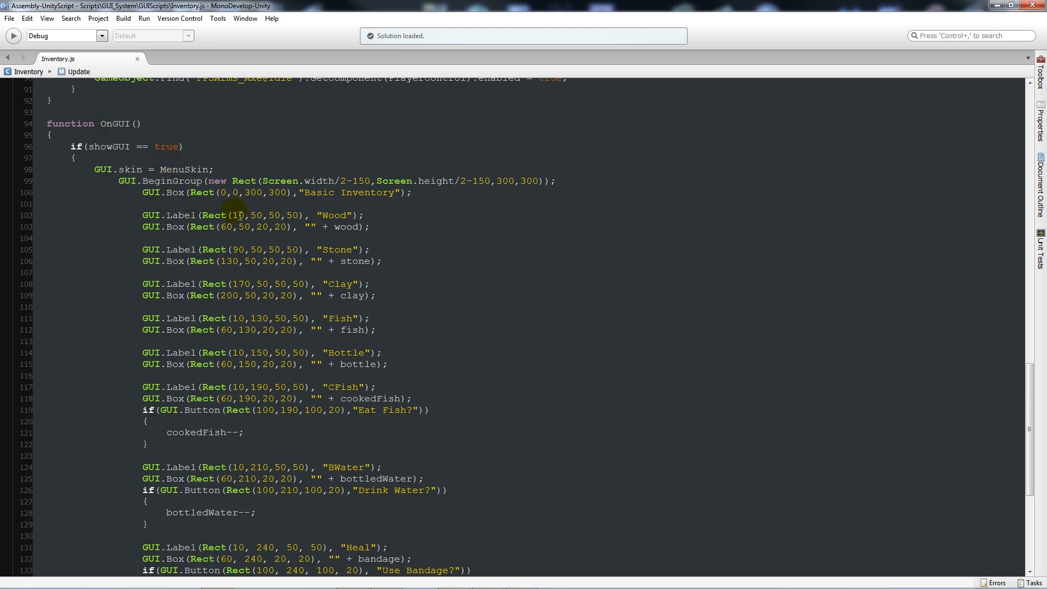
scroll(down, 3)
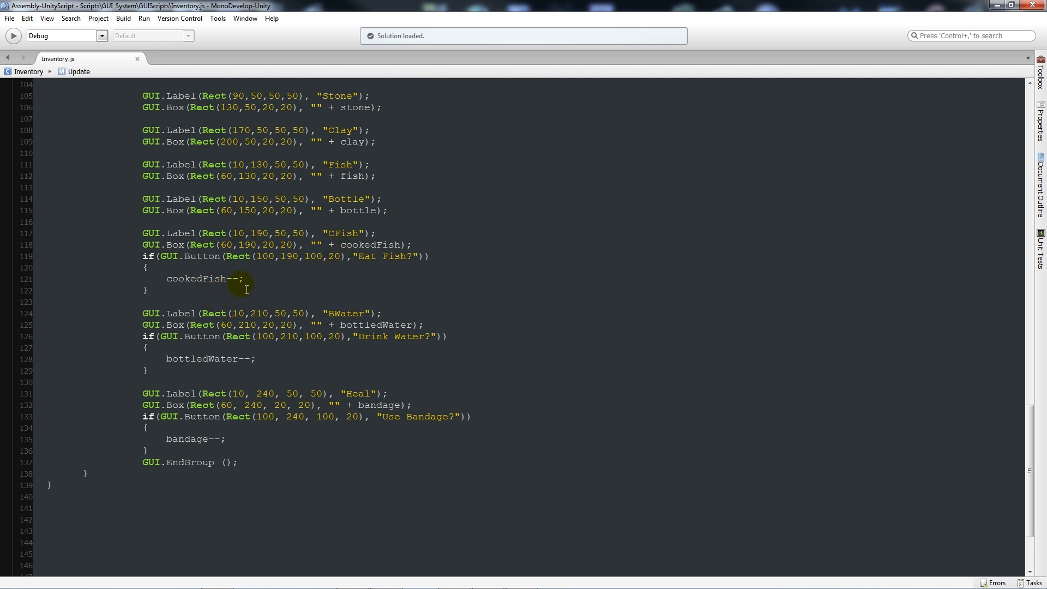
mouse_move(266, 276)
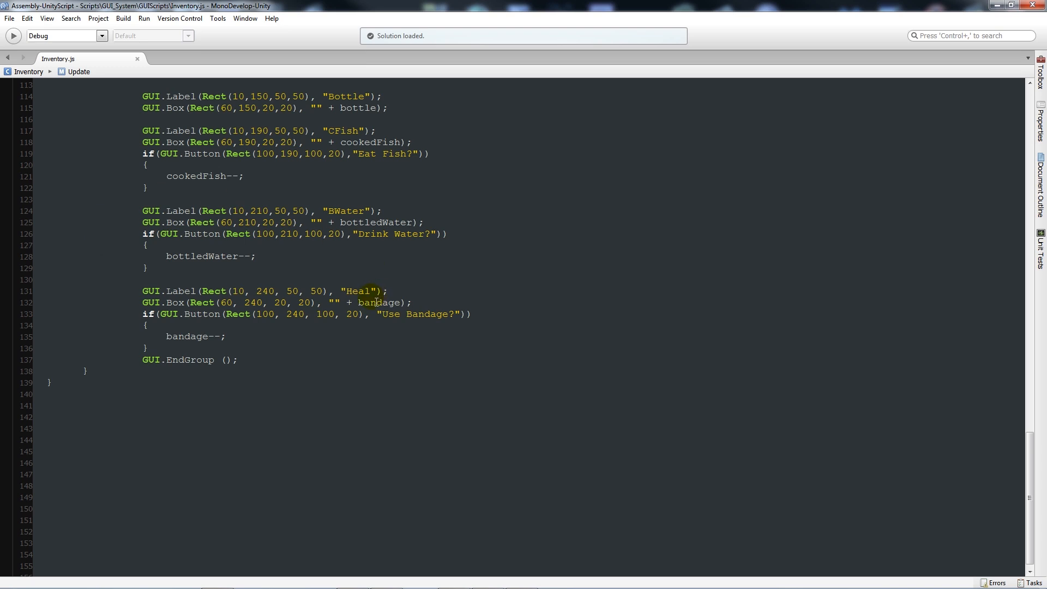
mouse_move(268, 175)
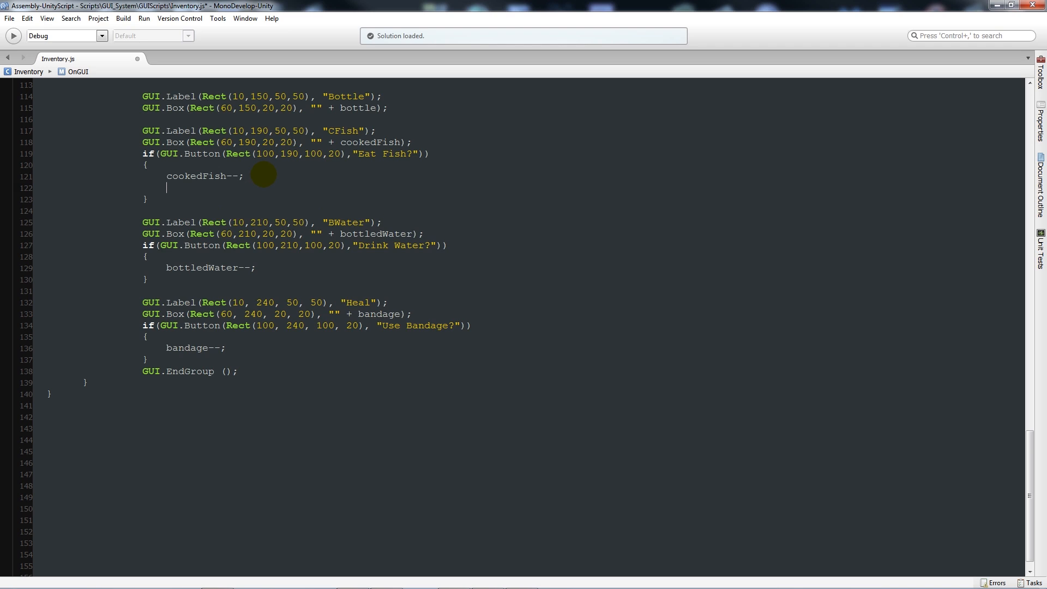
Call Eat(), Drink() and Heal() inside the Eat Fish?, Drink Water? and Use Bandage? buttons
text(Eat();)
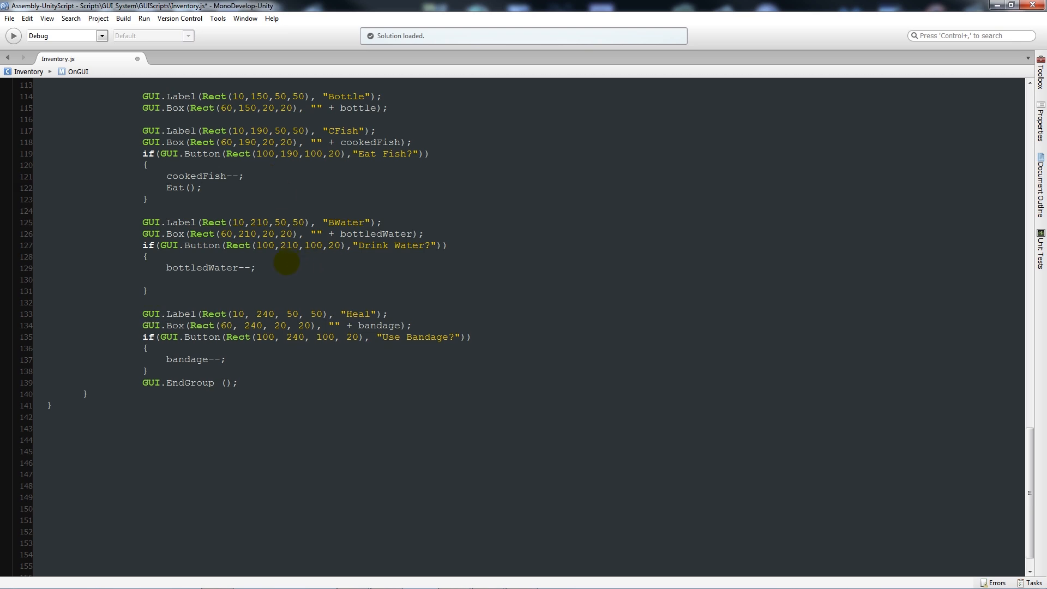
text(Drink();)
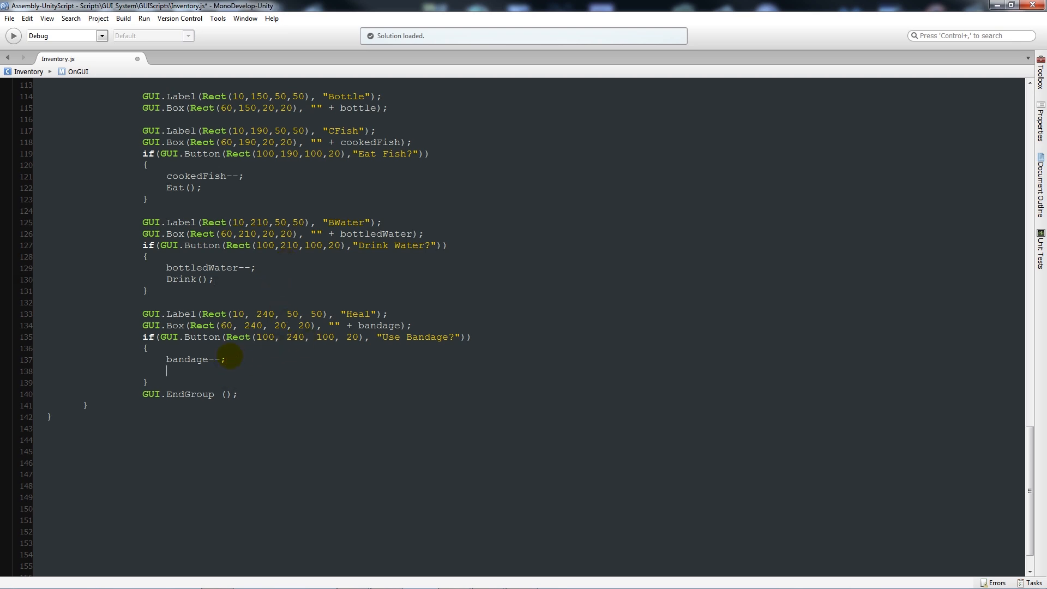
text(Heal)
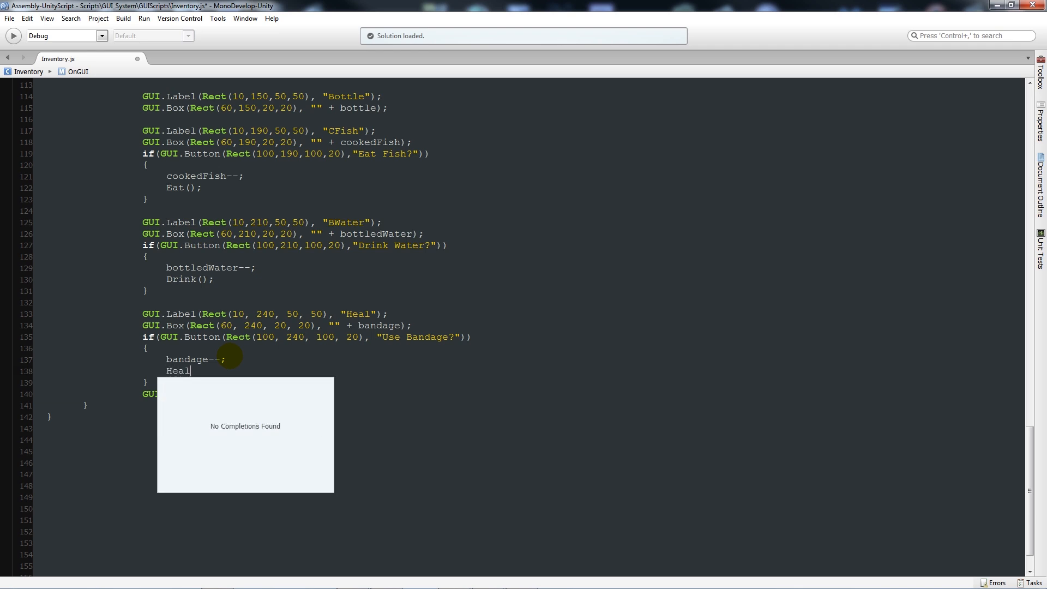
text(();)
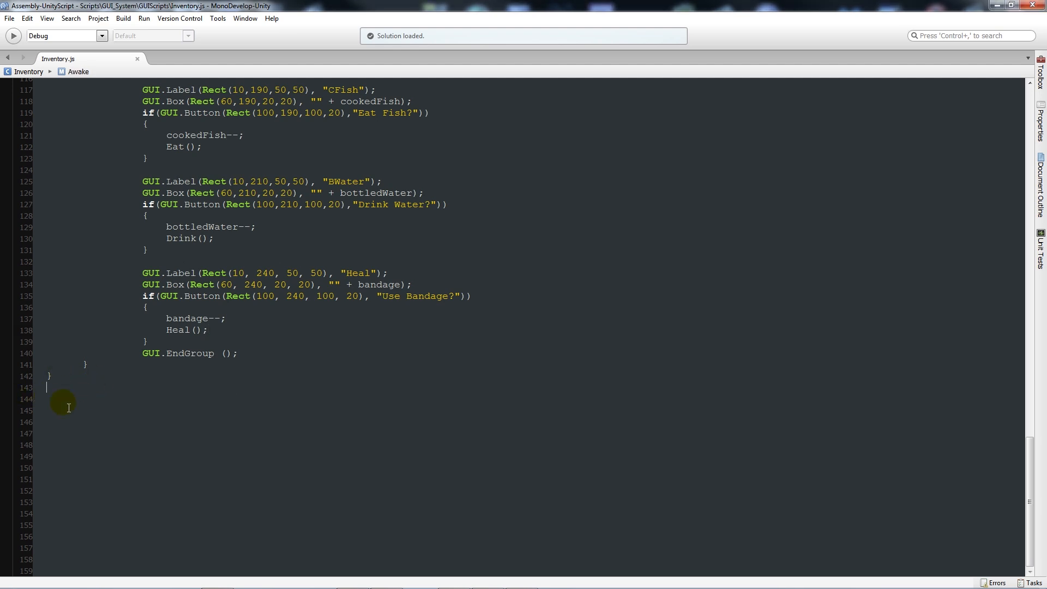
Add empty Eat(), Drink() and Heal() functions after OnGUI
text(function)
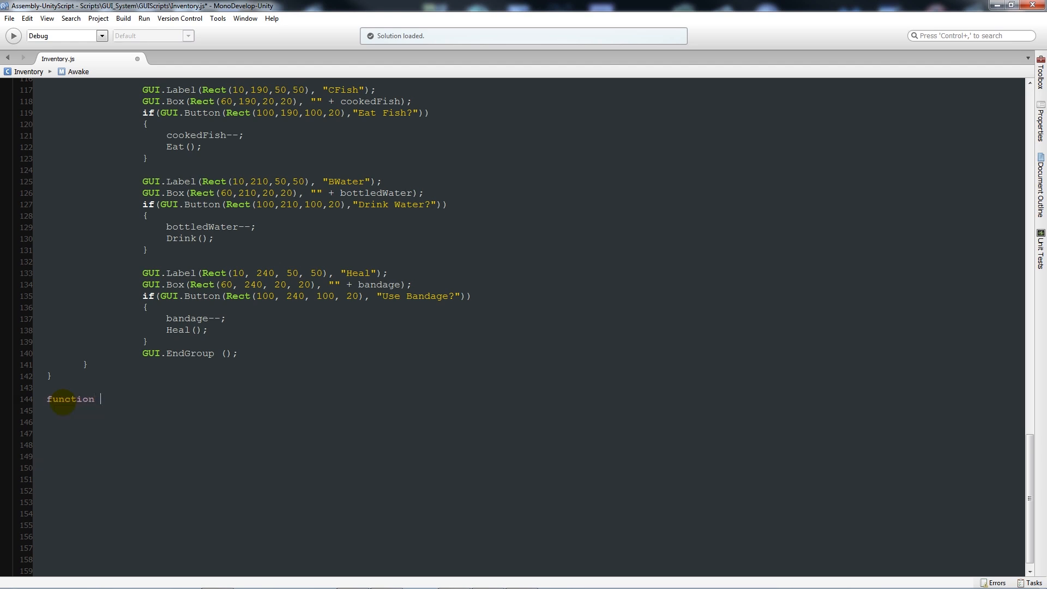
text(Eat())
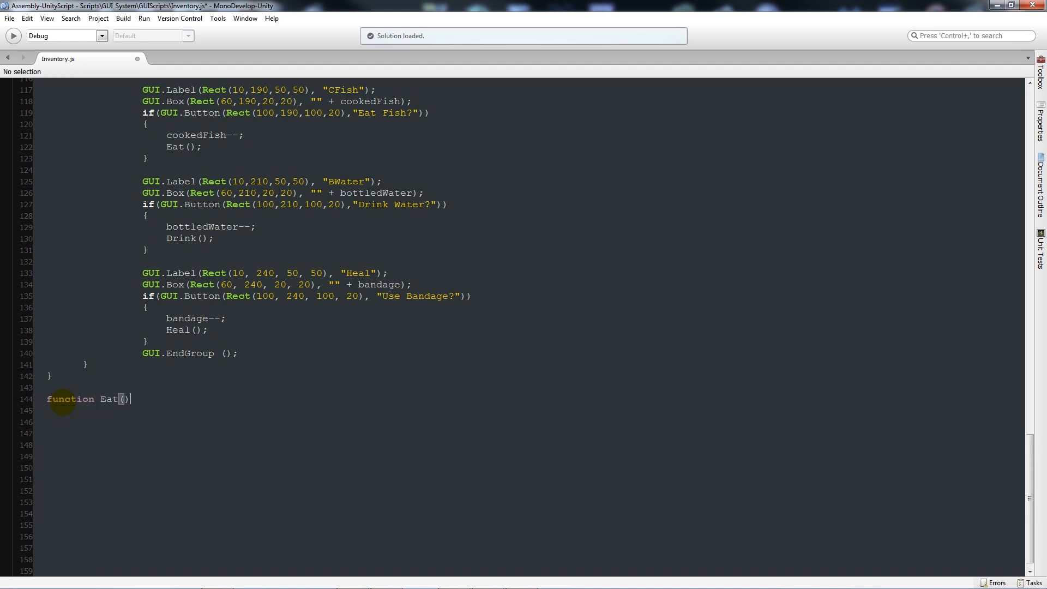
text({)
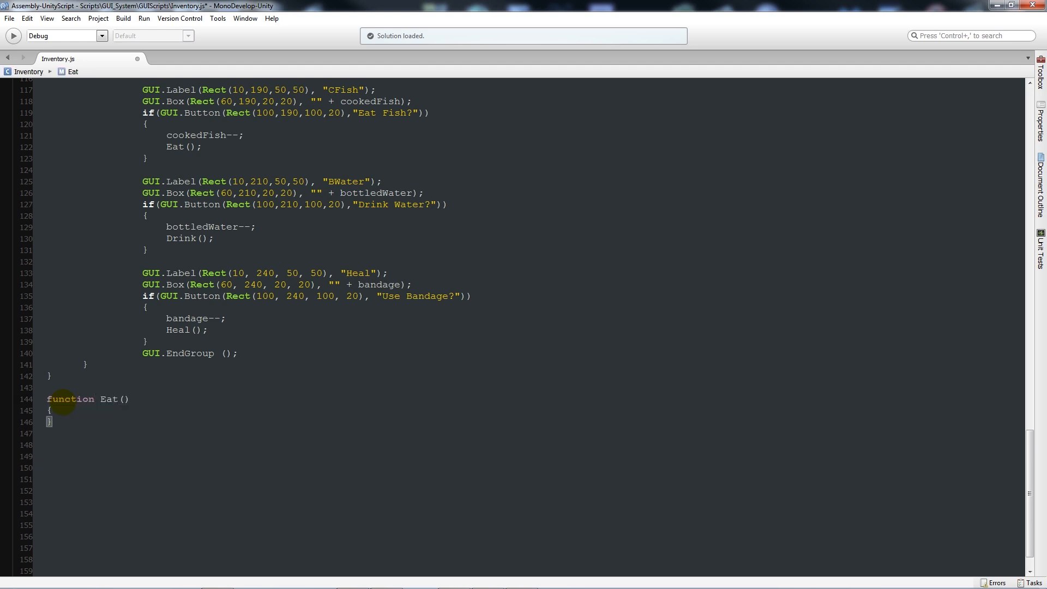
text(function Drink()
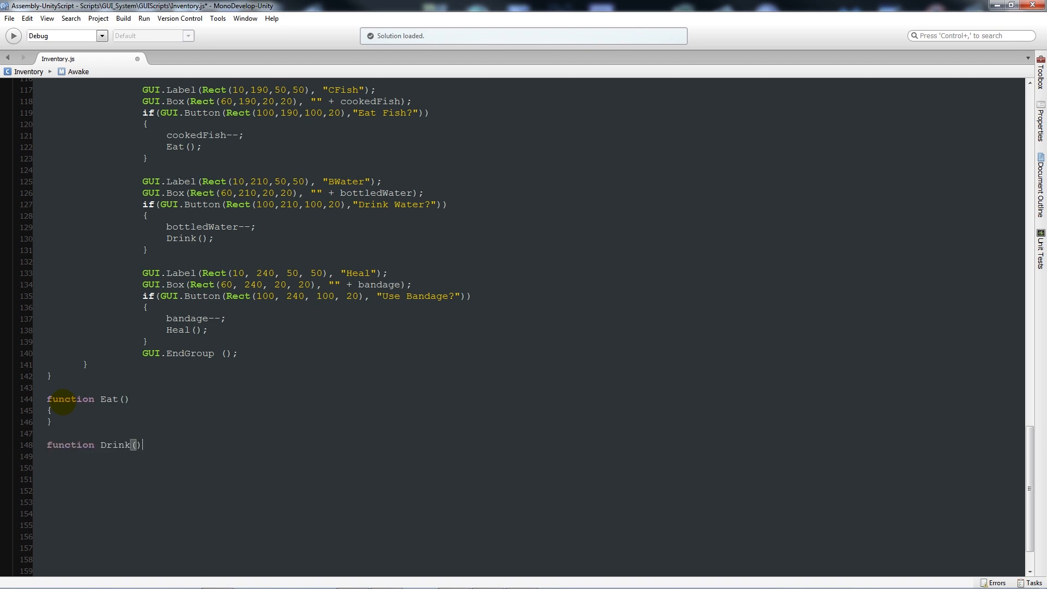
key(Return)
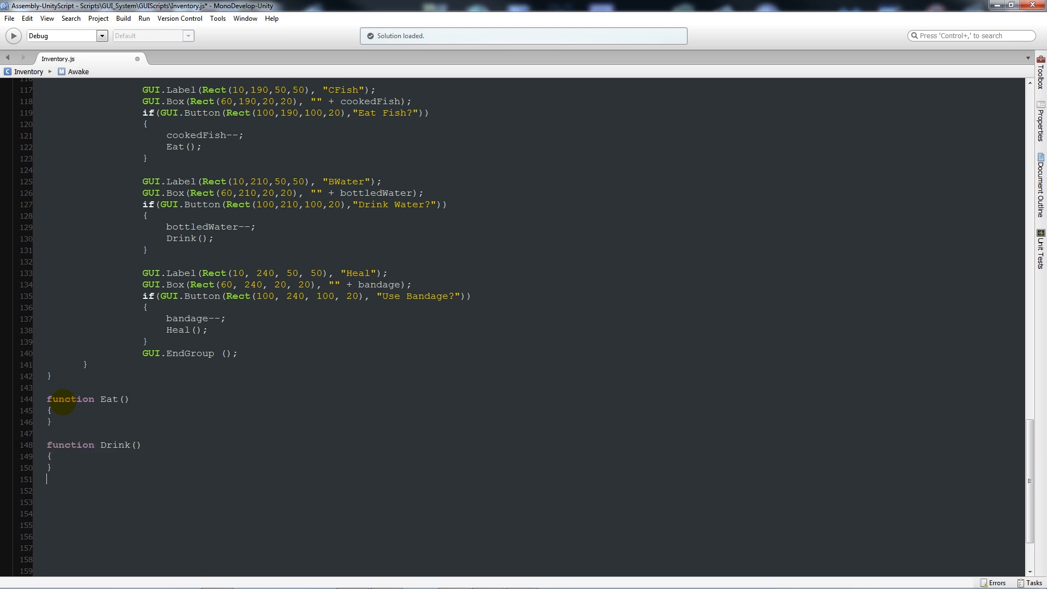
text(function)
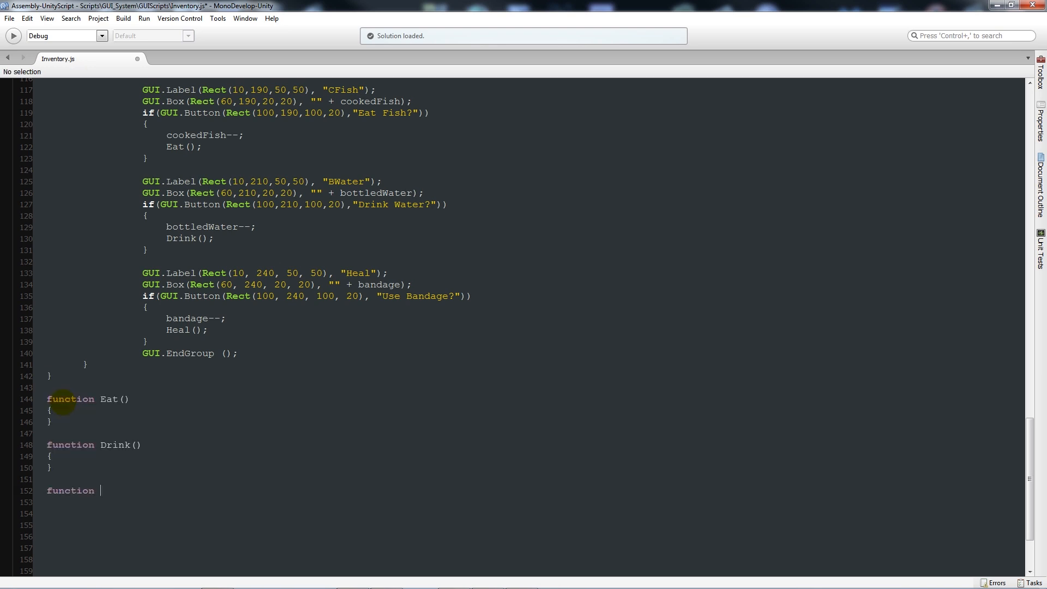
text(Heal())
click(528, 501)
text({)
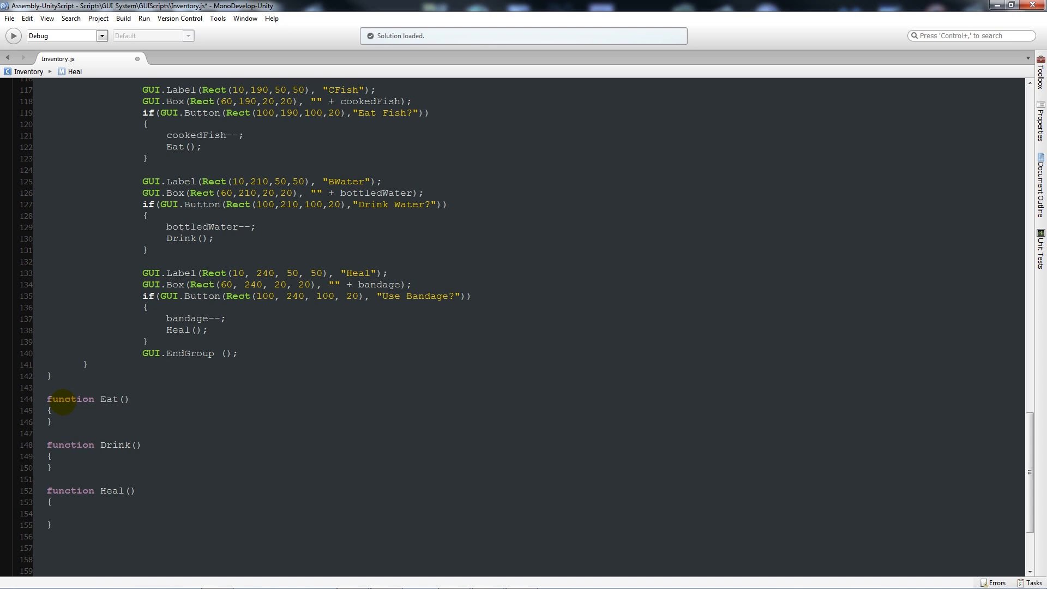
scroll(down, 3)
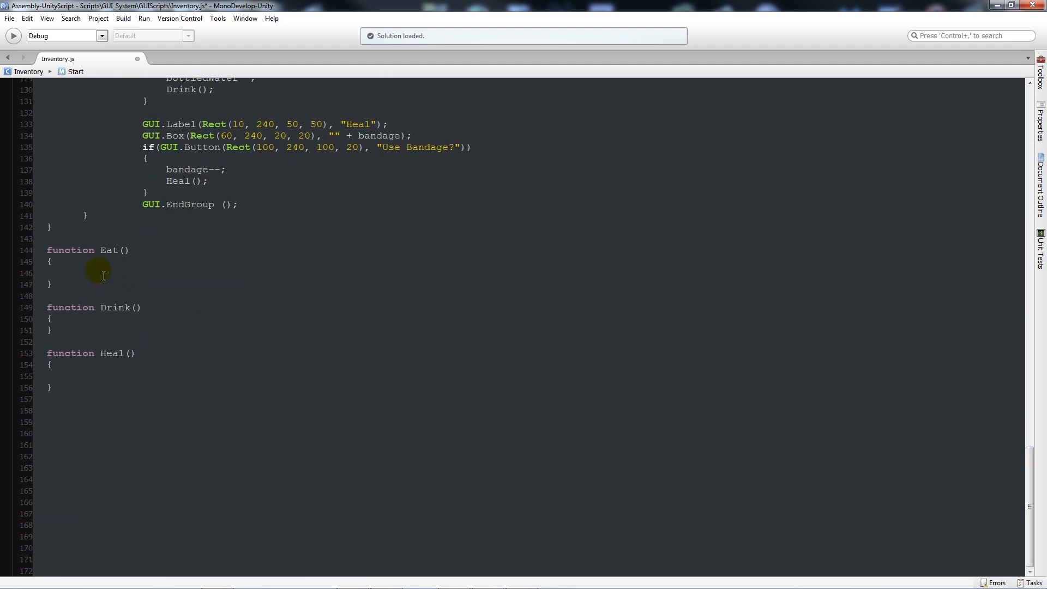
Make Eat add 0.1 to playerGUI.hungerBarDisplay
text(plaery)
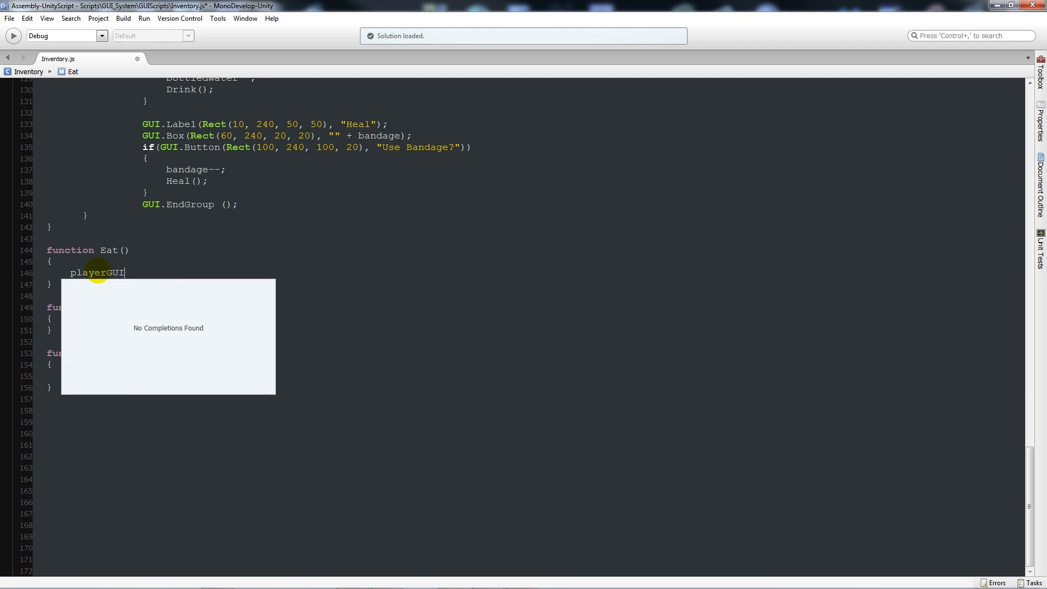
text(.hu)
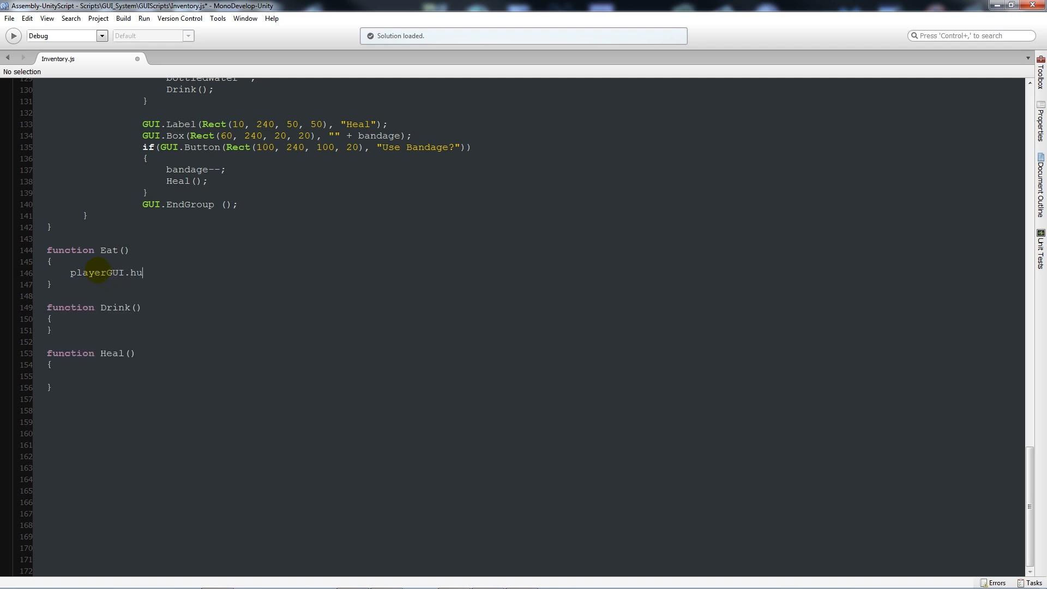
text(ngerBarDisplay)
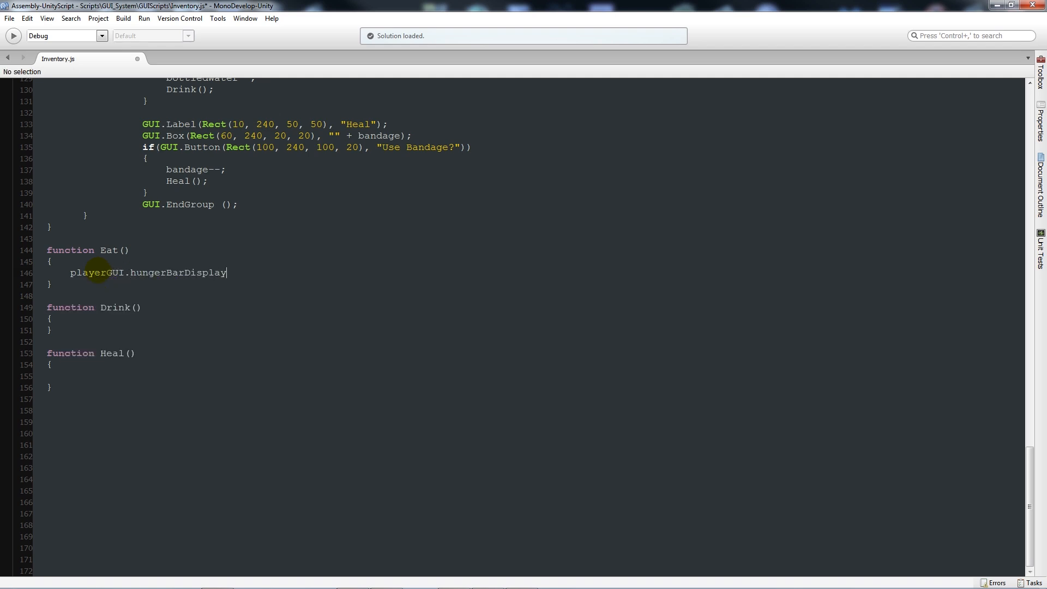
text(+=)
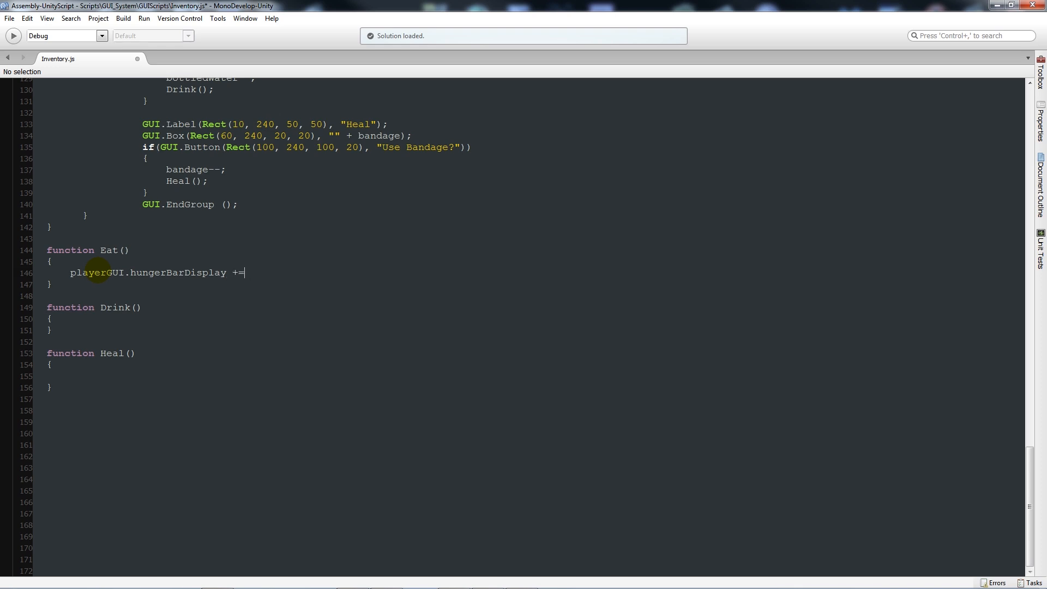
text(0.1;)
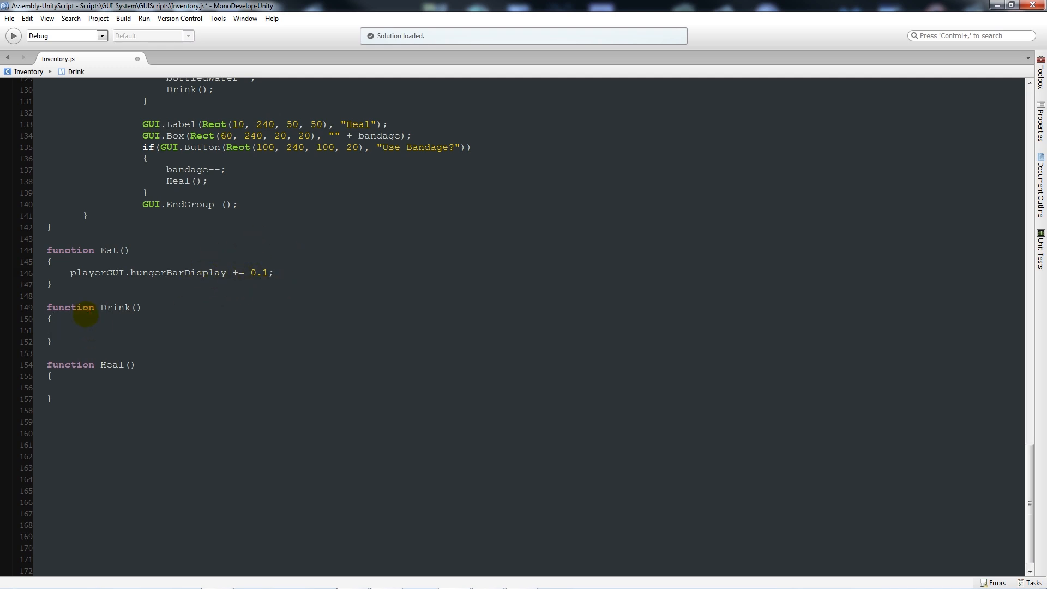
Make Drink add 0.1 to thirstBarDisplay and Heal add 0.1 to healthBarDisplay
text(playerGUI)
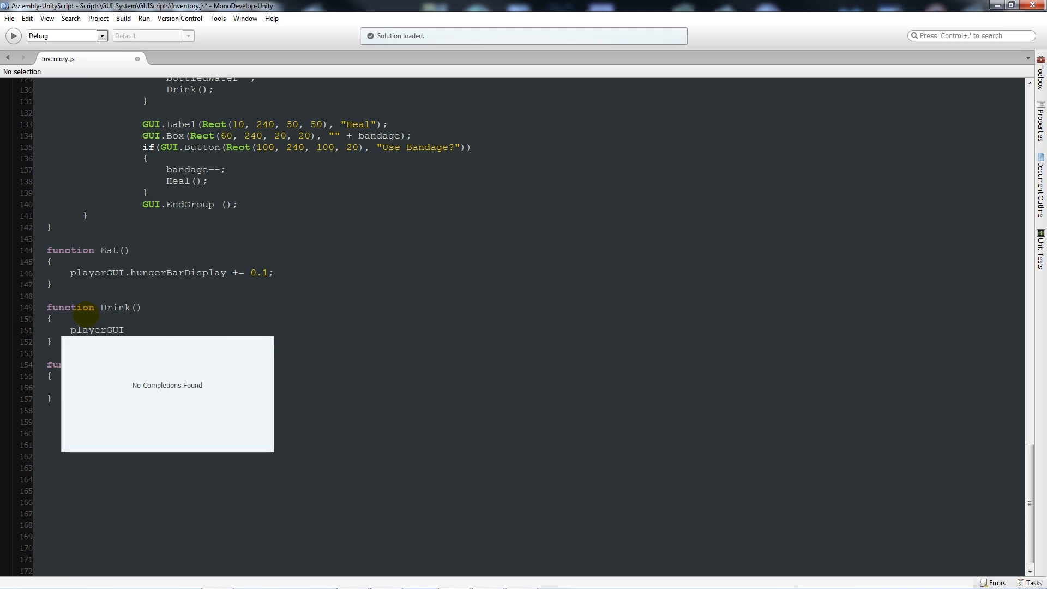
text(.)
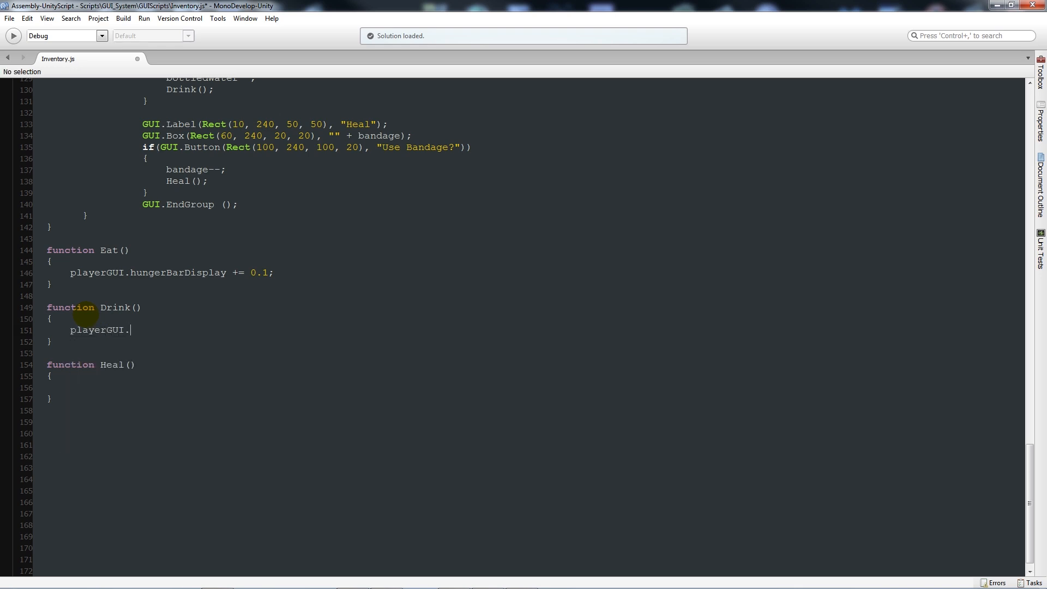
text(thirstBarDis)
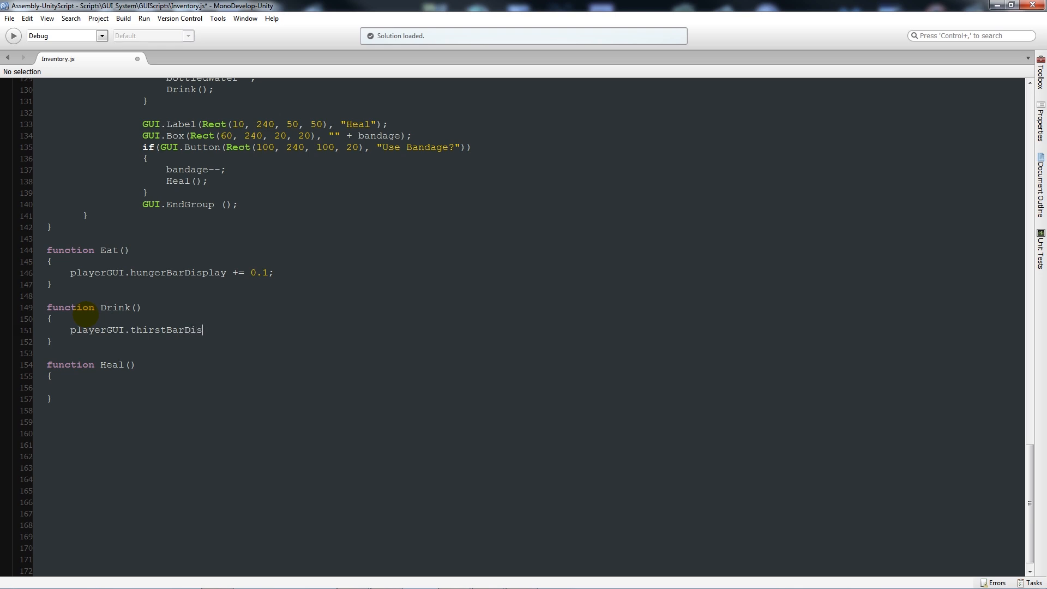
text(play += 0.1;)
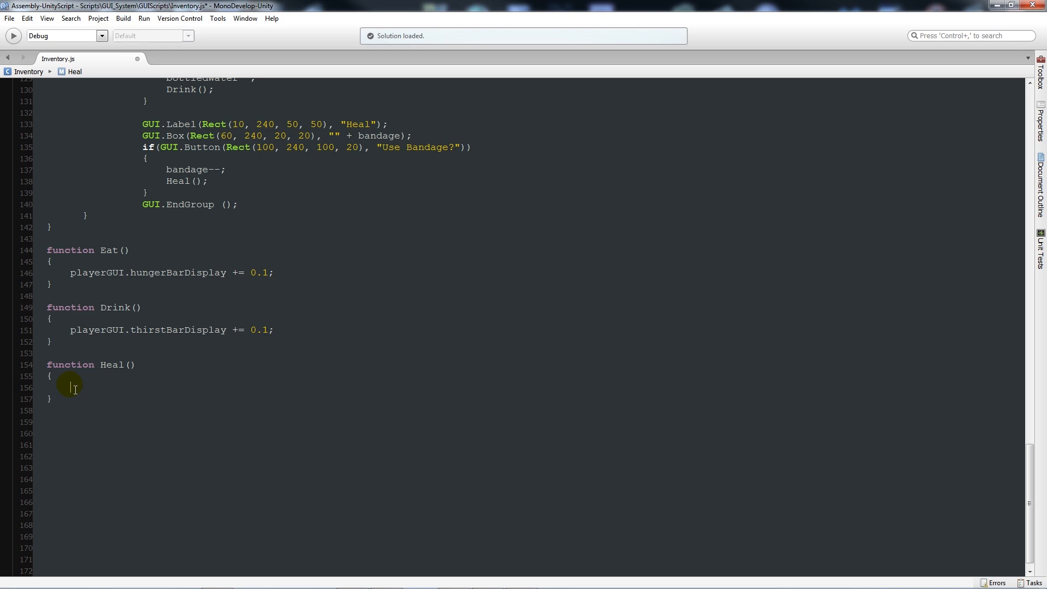
text(playerGUI.)
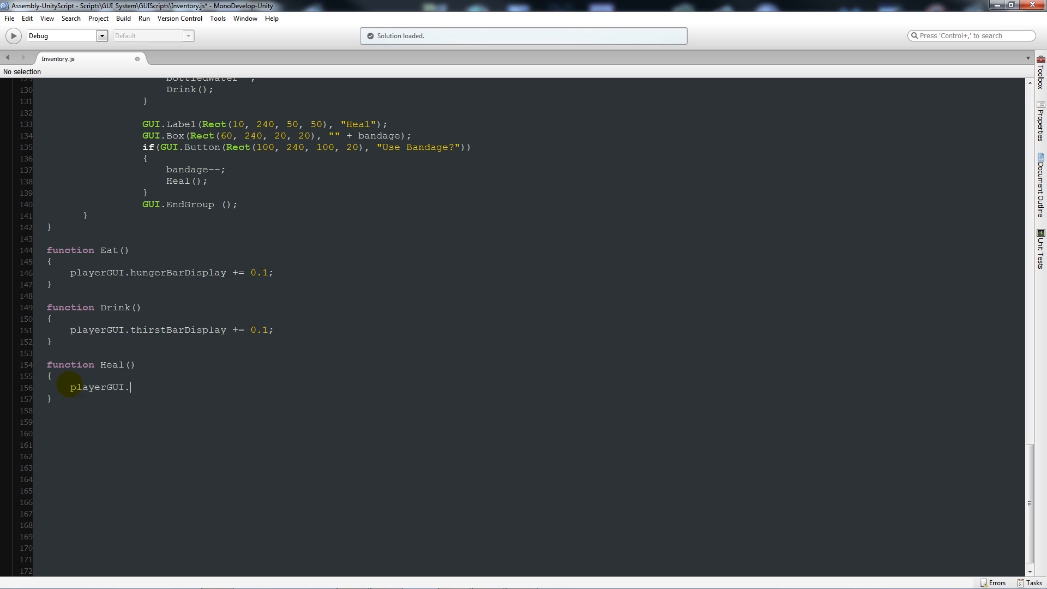
text(healthBar)
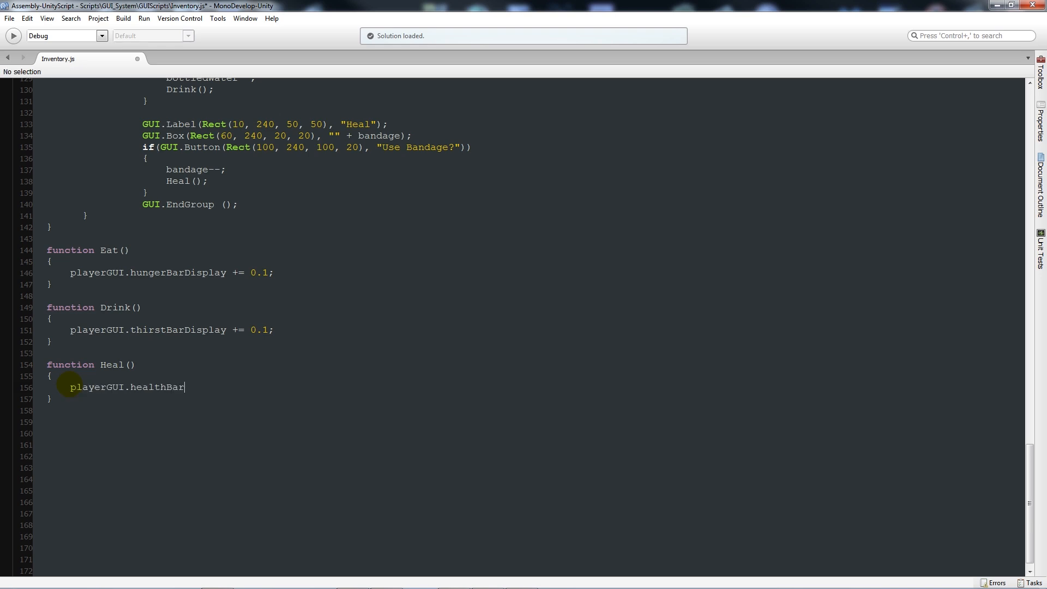
text(Display =)
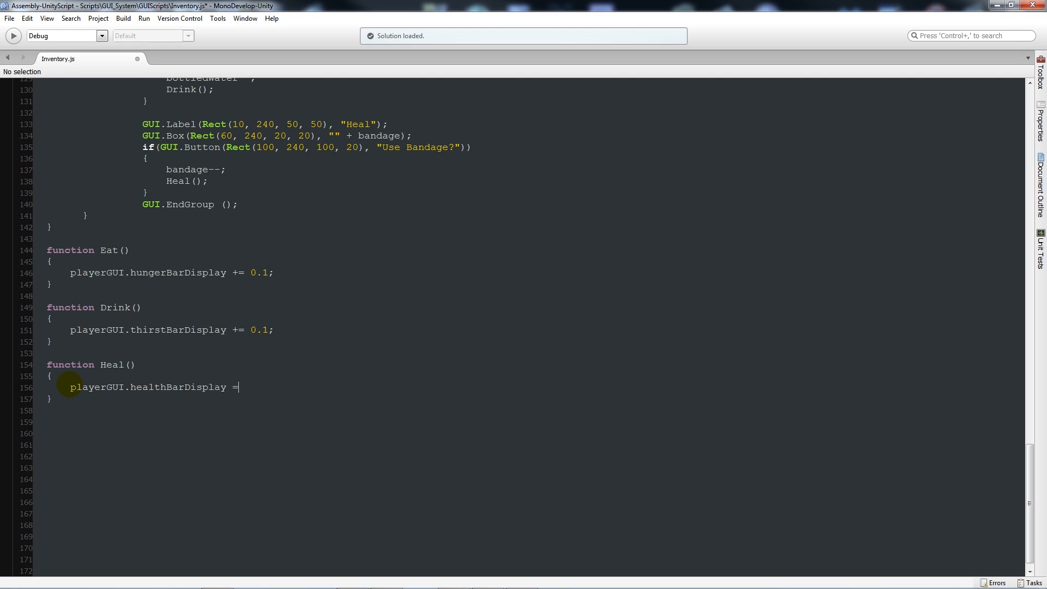
text(+= 0.1;)
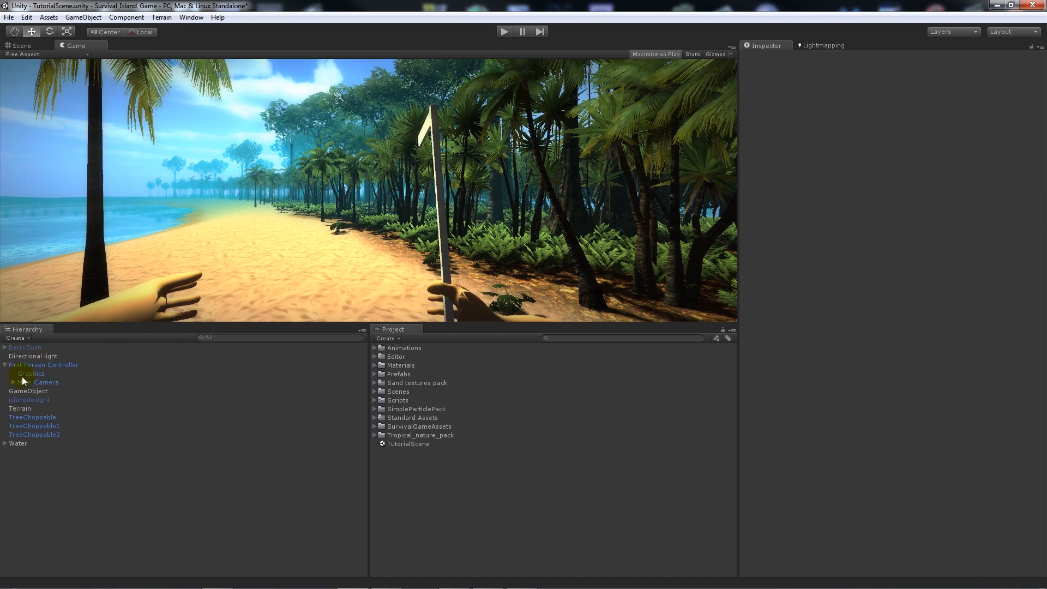
Set the Main Camera's Inventory to 3 cooked fish, 3 bottled water and 3 bandages
click(39, 382)
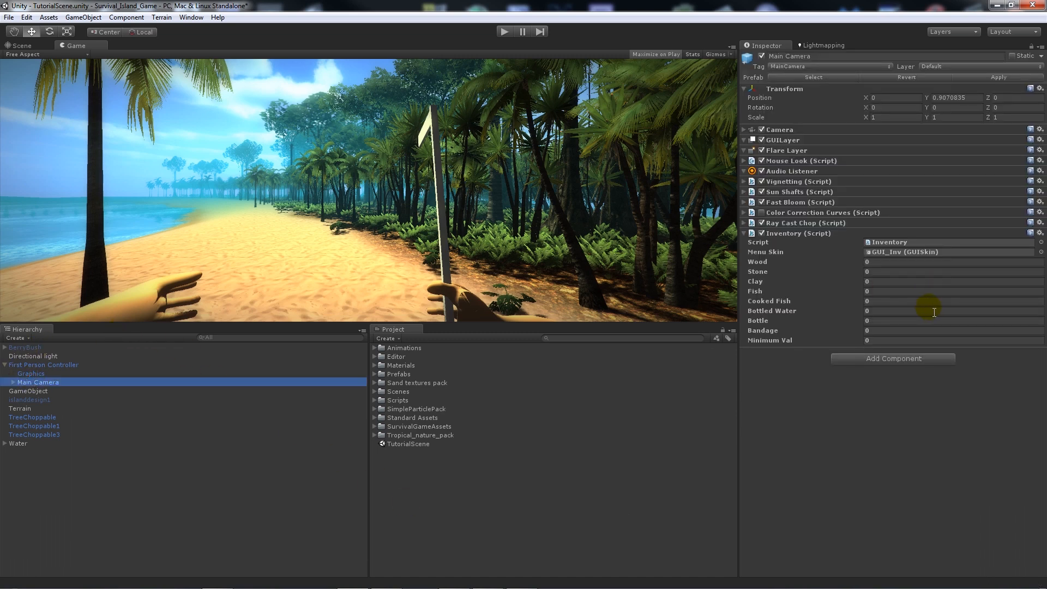
mouse_move(823, 305)
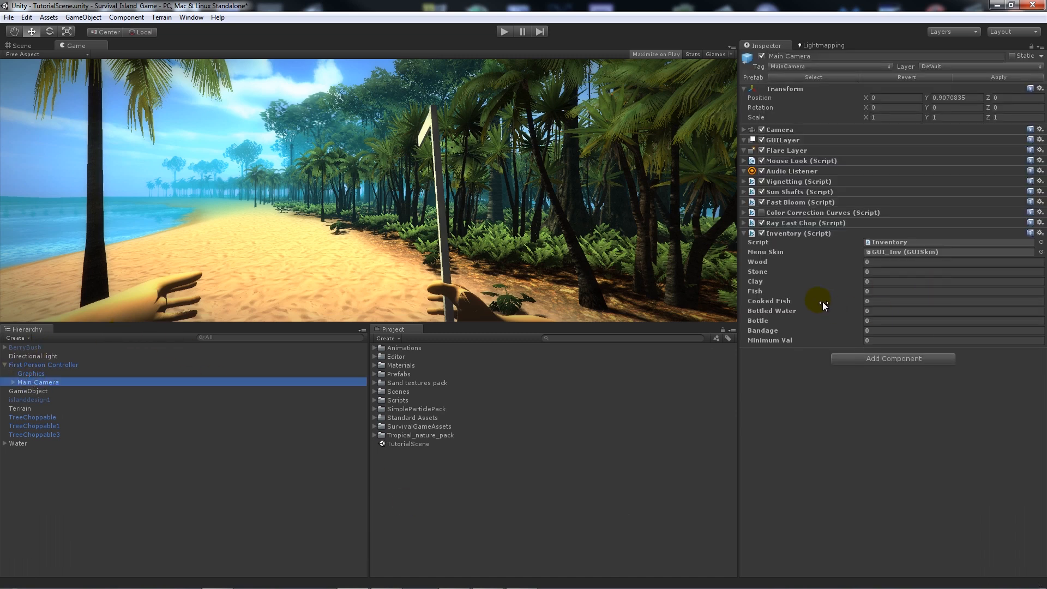
click(948, 301)
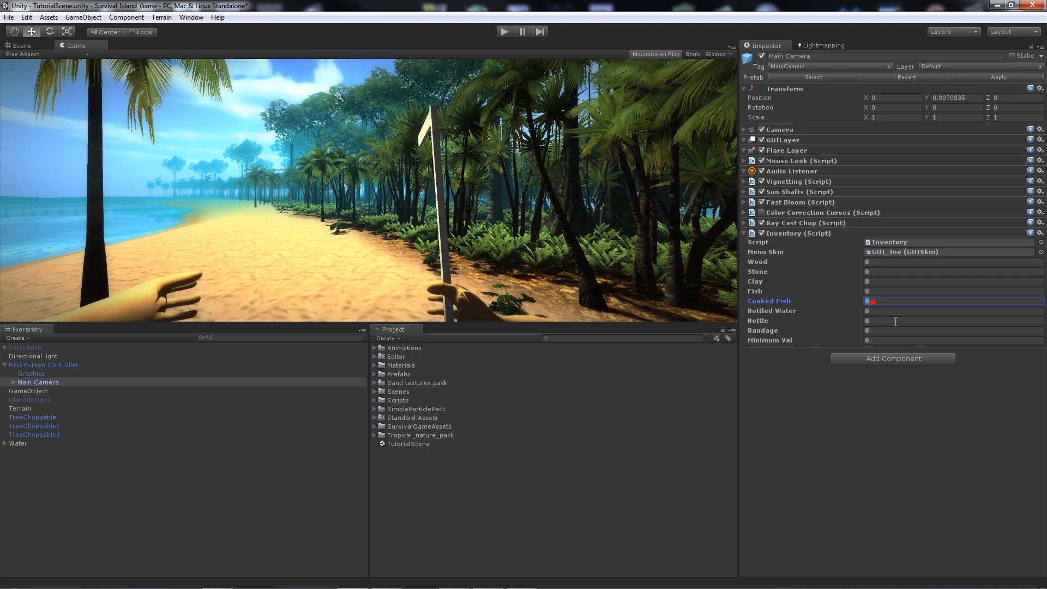
click(894, 311)
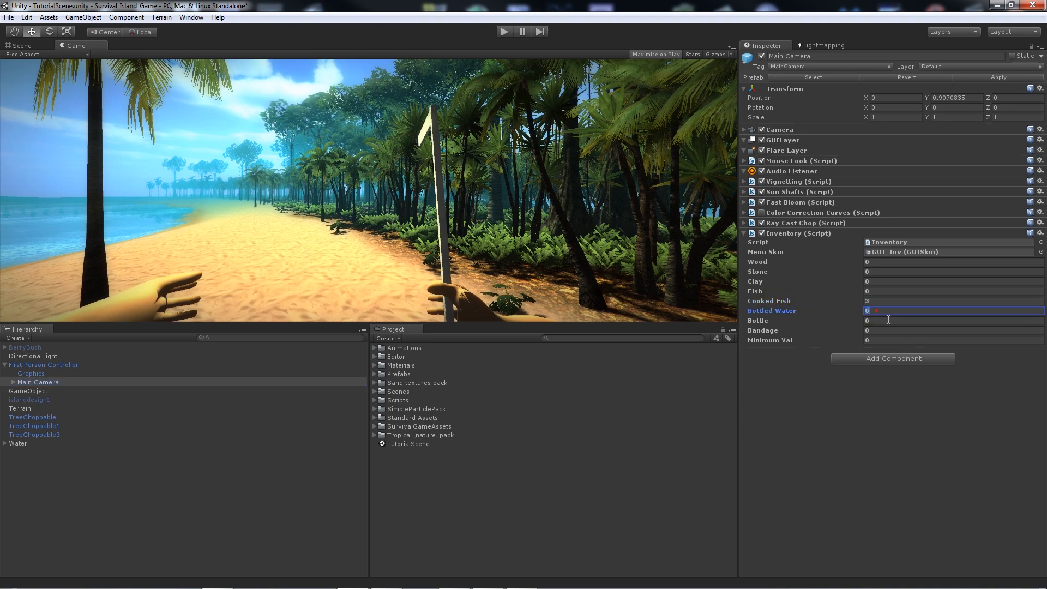
click(935, 329)
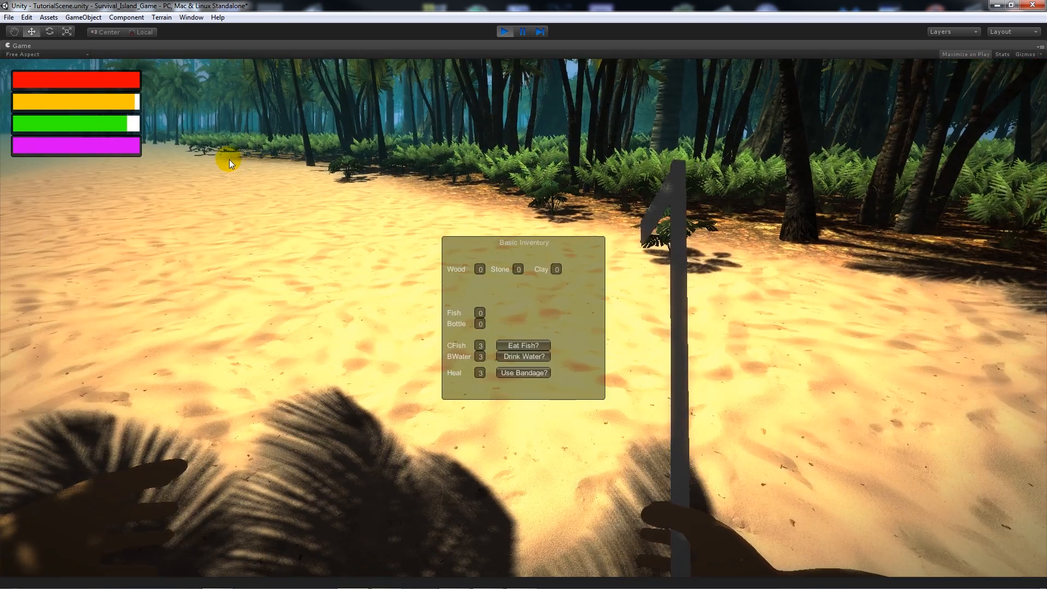
mouse_move(491, 301)
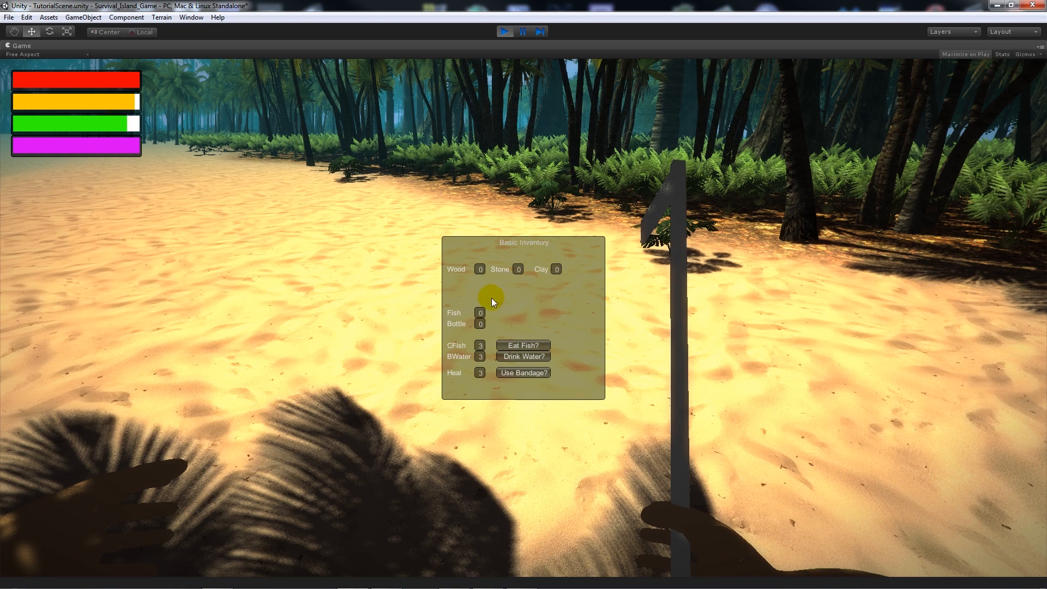
mouse_move(130, 171)
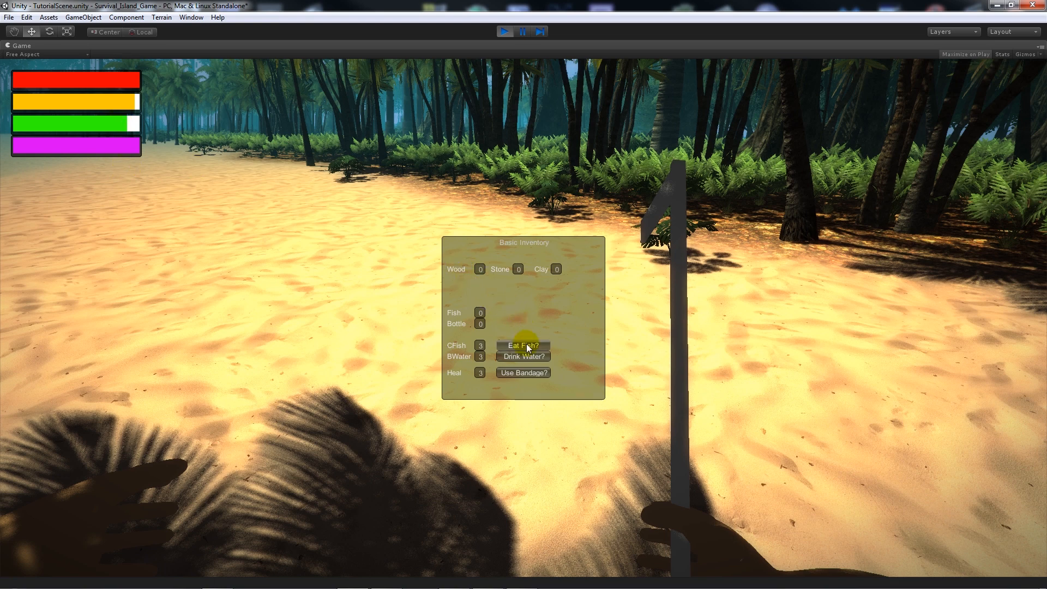
Eat two cooked fish, drink bottled water and use a bandage to refill the hunger, thirst and health bars
click(524, 345)
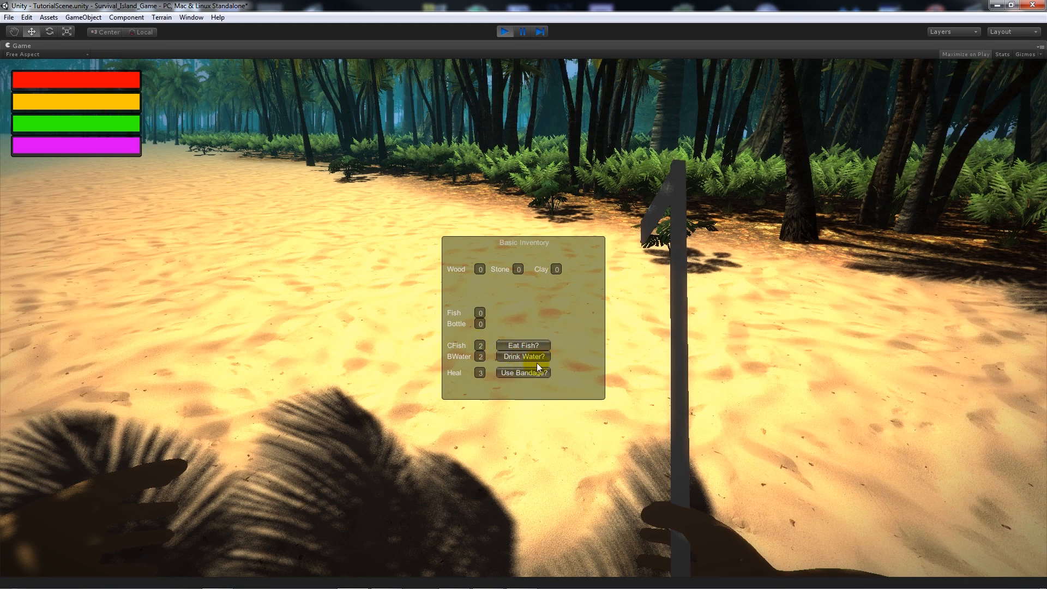
mouse_move(550, 329)
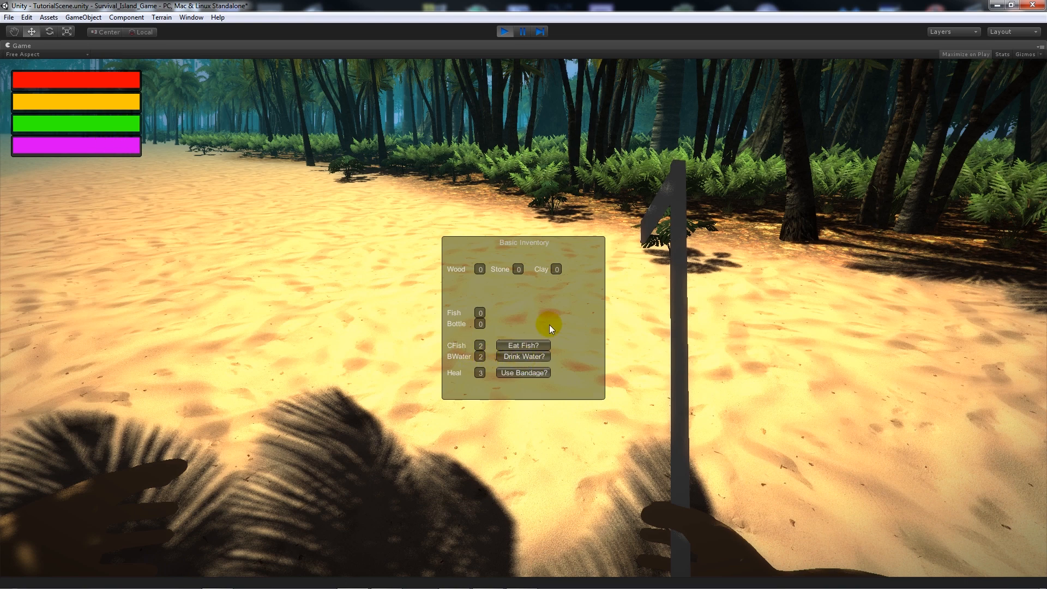
click(523, 346)
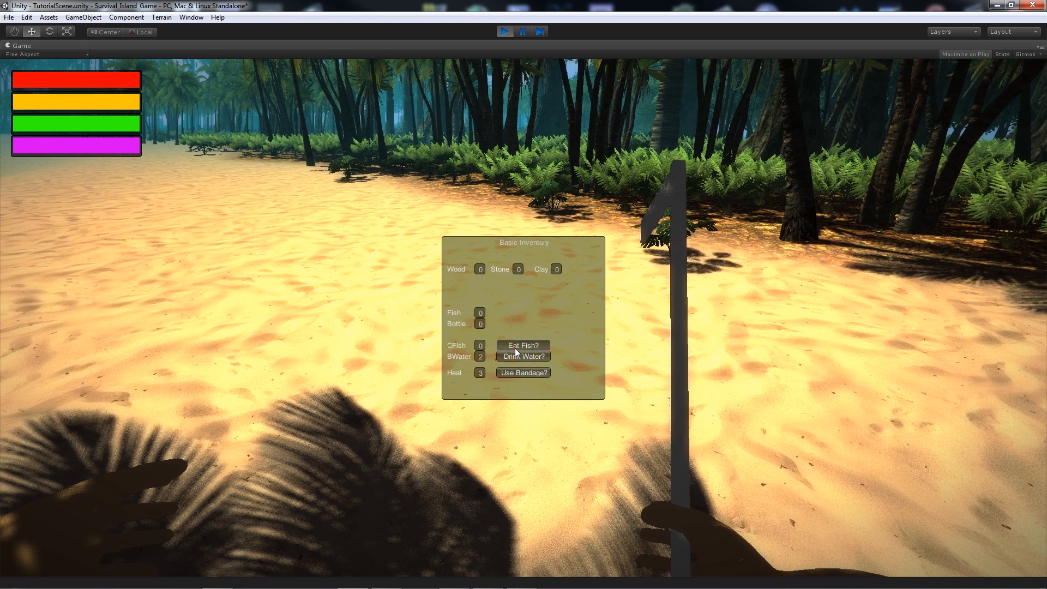
click(523, 354)
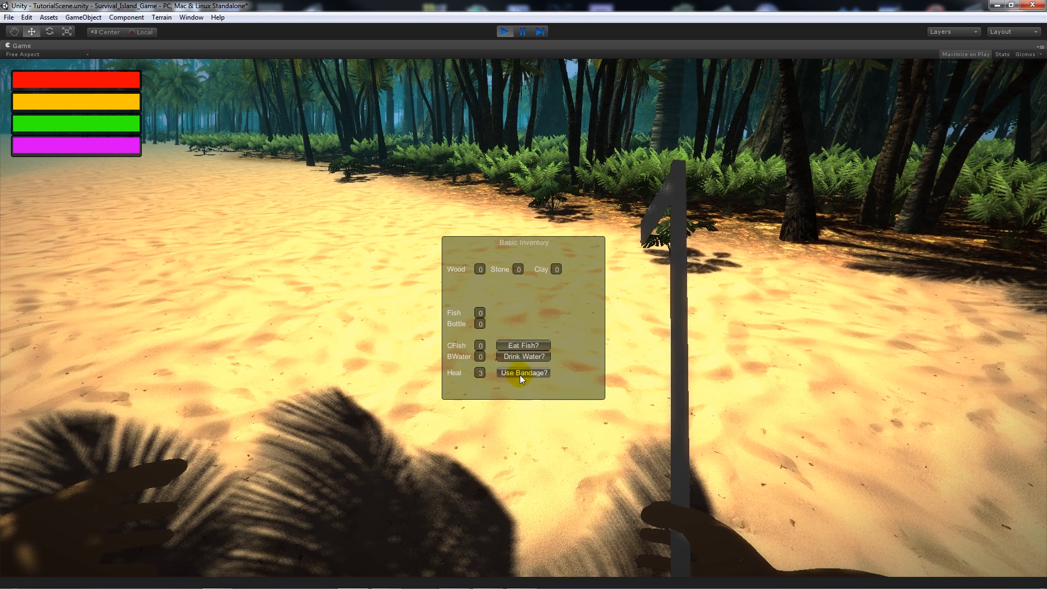
click(505, 32)
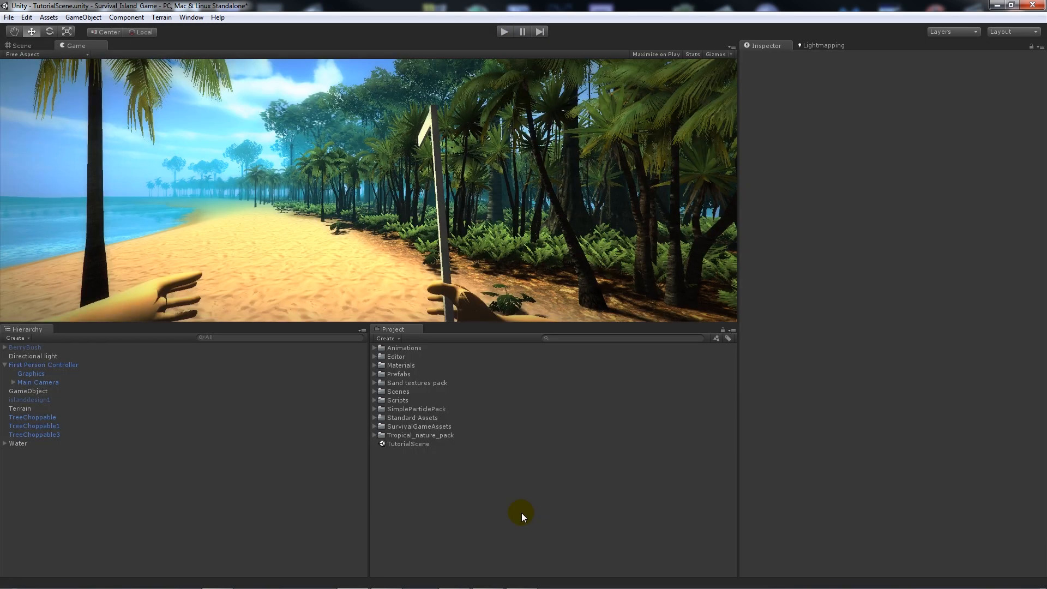